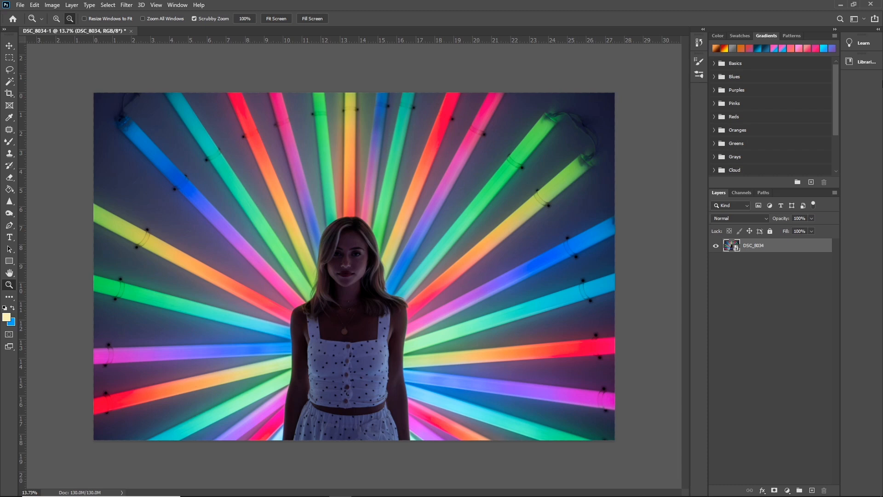
{"action": "mouse_move", "coordinate": [822, 284]}
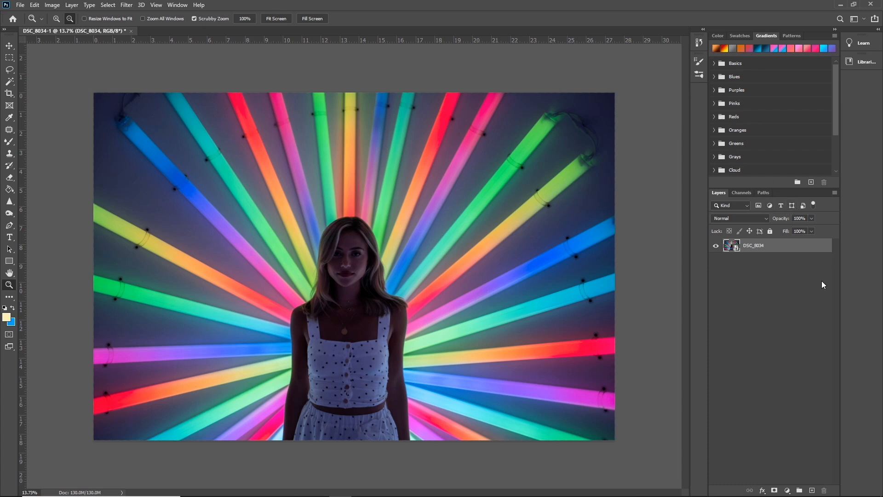
{"action": "mouse_move", "coordinate": [792, 187]}
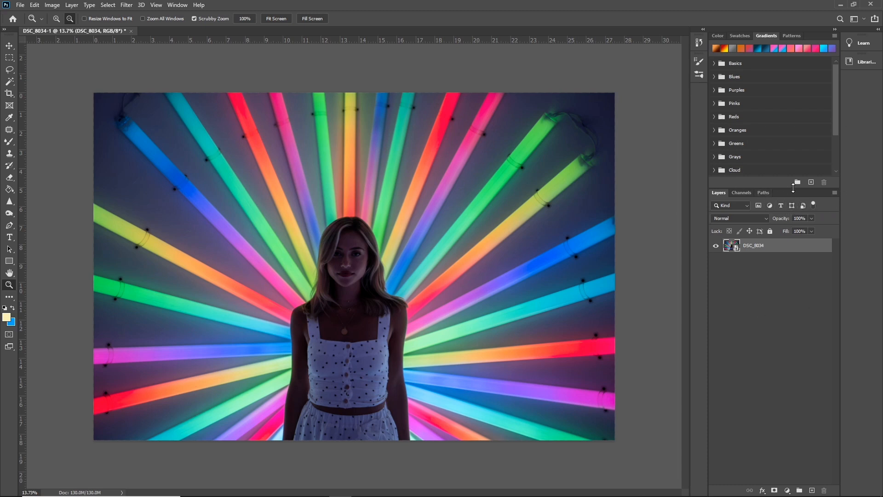
{"action": "mouse_move", "coordinate": [791, 214]}
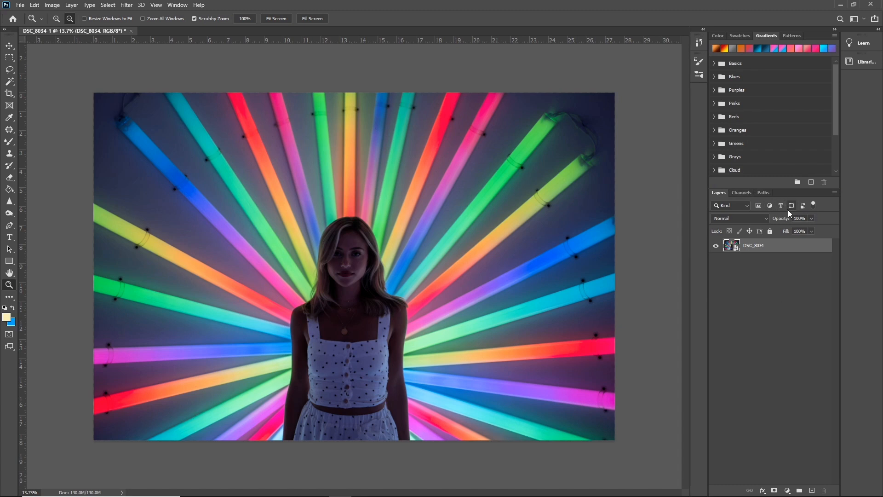
{"action": "mouse_move", "coordinate": [795, 214]}
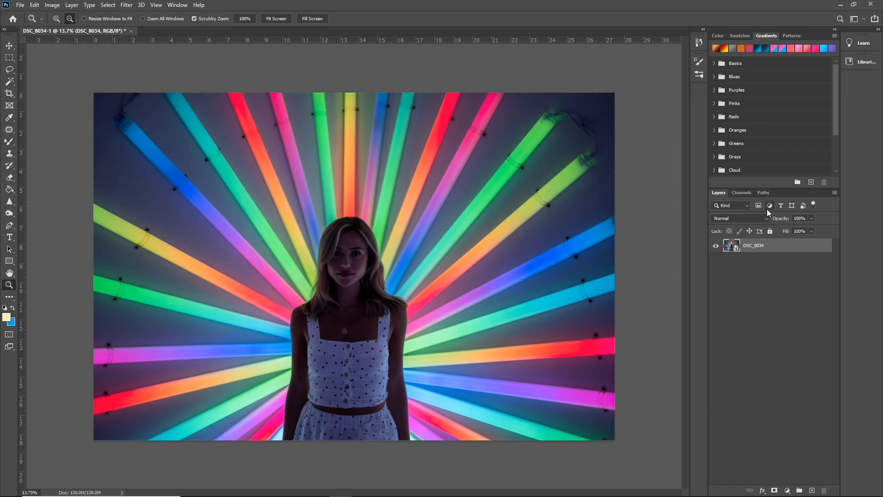
{"action": "mouse_move", "coordinate": [767, 212]}
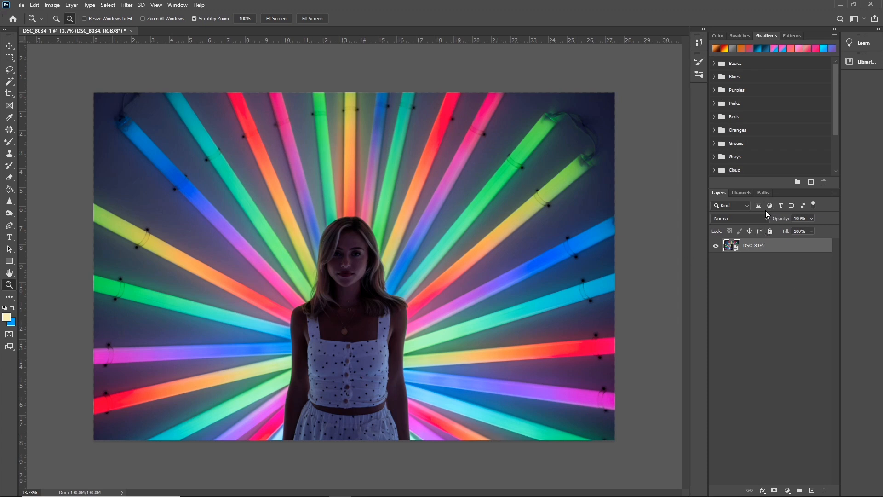
{"action": "mouse_move", "coordinate": [767, 218]}
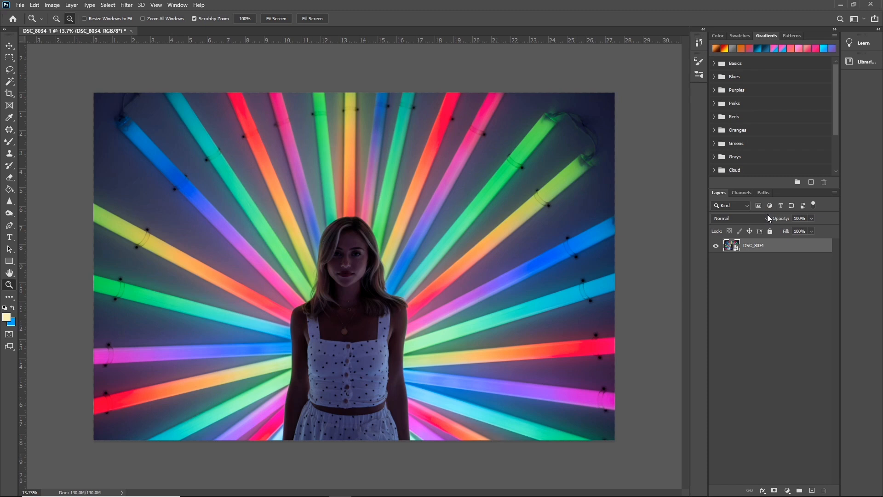
{"action": "mouse_move", "coordinate": [732, 248]}
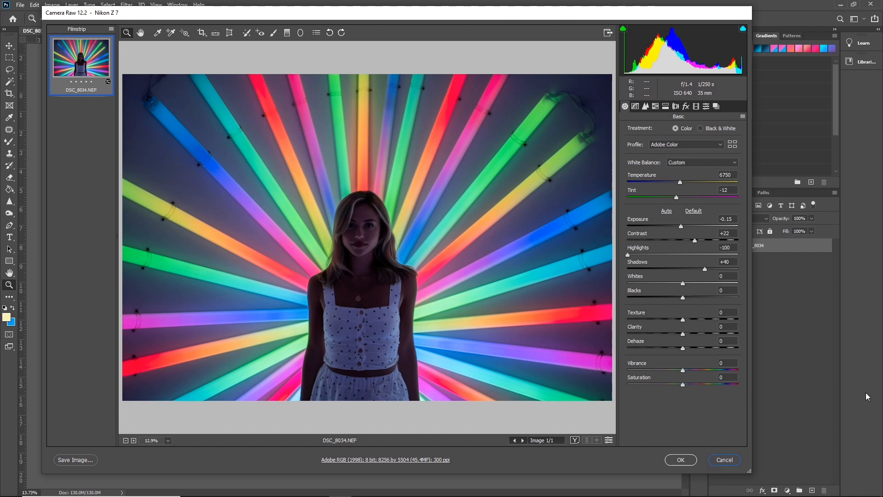
{"action": "mouse_move", "coordinate": [724, 459]}
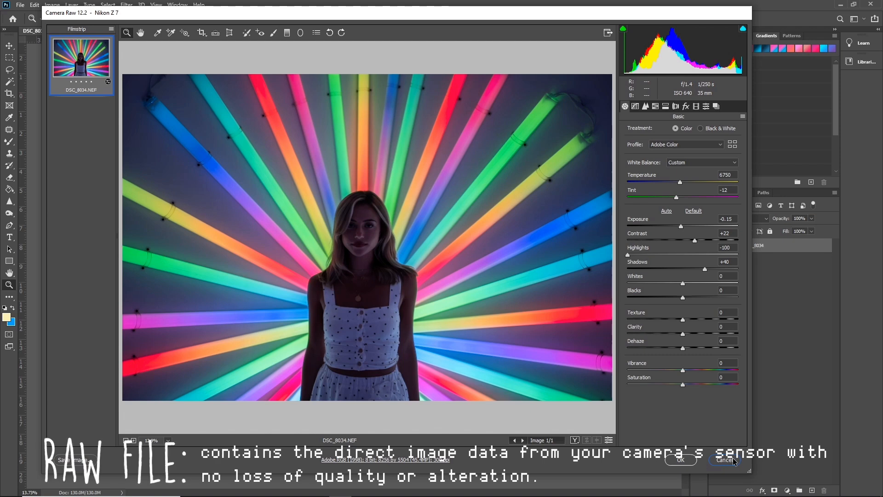
Step: Cancel the raw editor and reopen the photo layer via Filter > Camera Raw Filter
{"action": "left_click", "coordinate": [681, 460]}
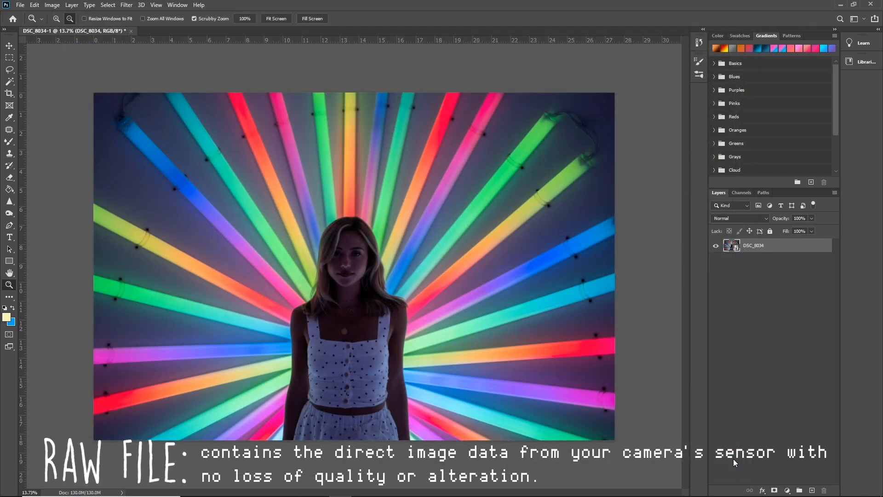
{"action": "mouse_move", "coordinate": [714, 350]}
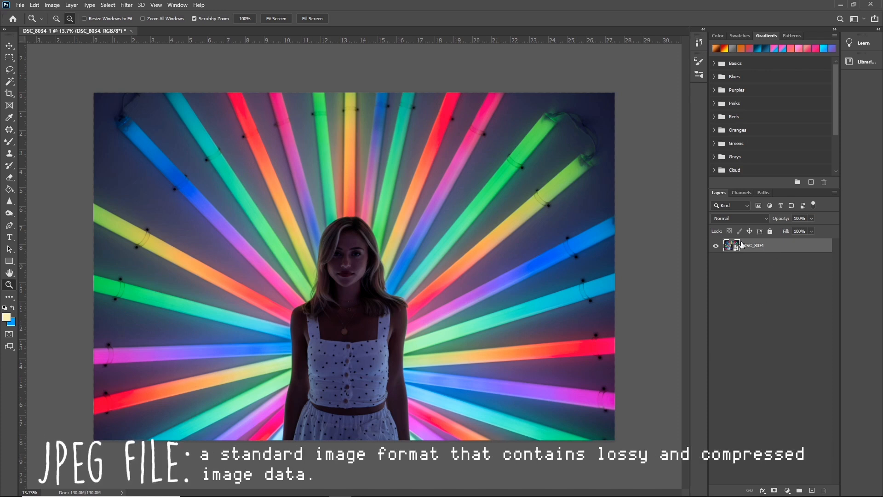
{"action": "left_click", "coordinate": [126, 4]}
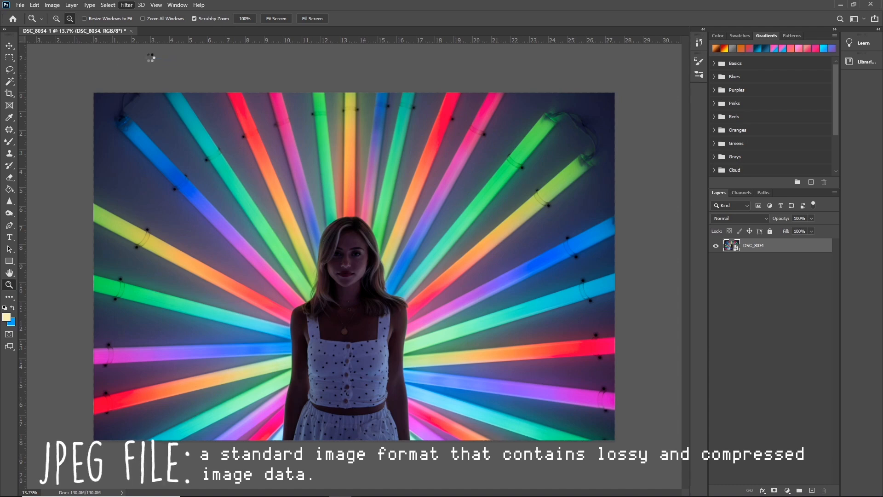
{"action": "left_click", "coordinate": [126, 4]}
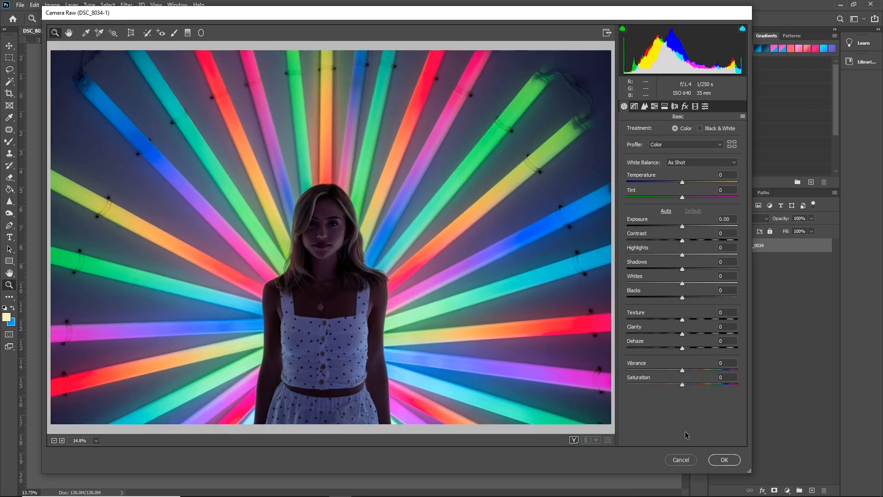
{"action": "left_click", "coordinate": [724, 459]}
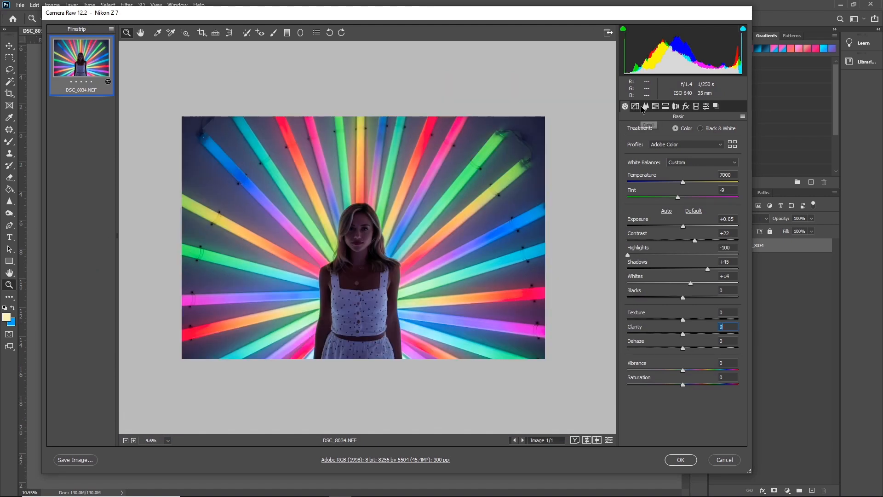
{"action": "mouse_move", "coordinate": [645, 107]}
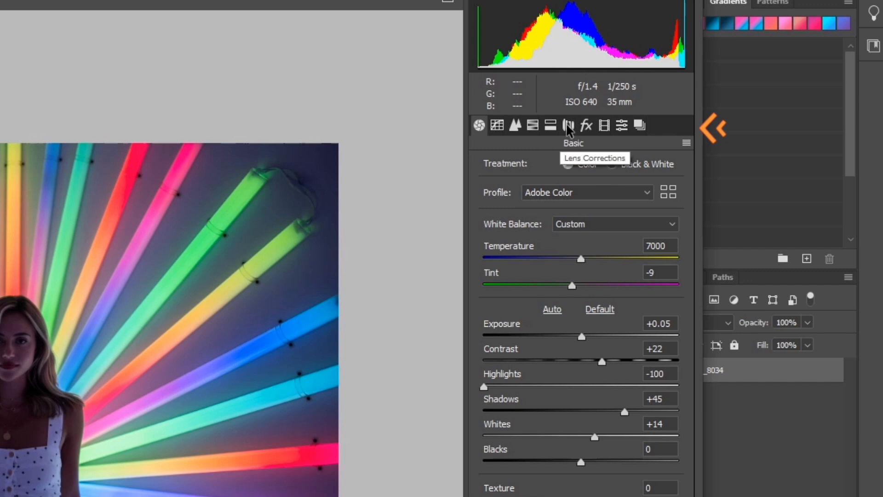
{"action": "mouse_move", "coordinate": [604, 125]}
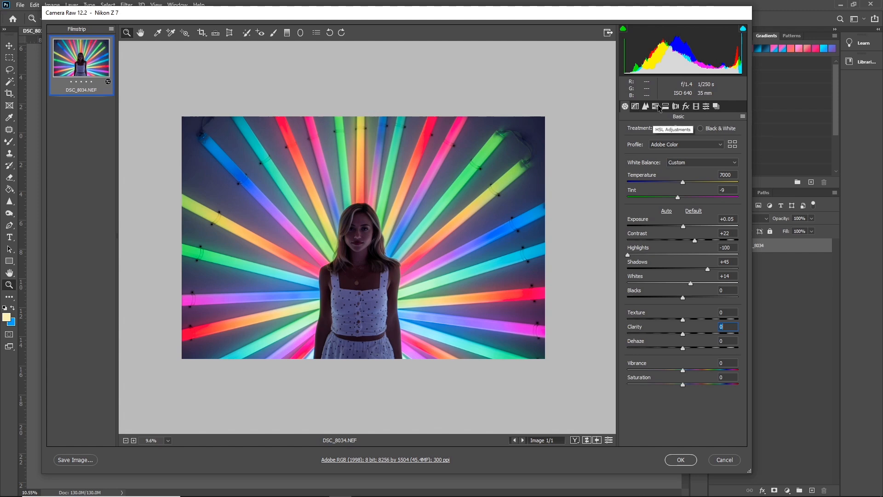
Step: In HSL Adjustments, work the Reds hue slider back and forth and settle it at -11
{"action": "left_click", "coordinate": [655, 106]}
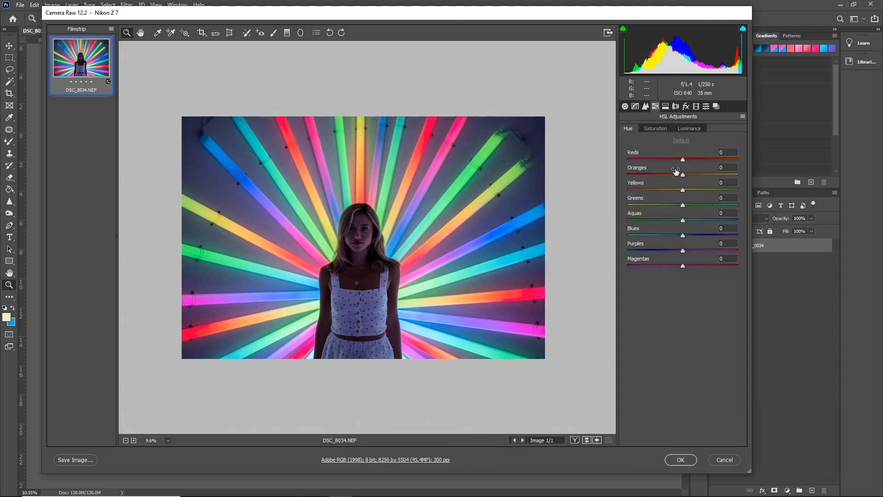
{"action": "left_click_drag", "start_coordinate": [682, 159], "coordinate": [661, 159]}
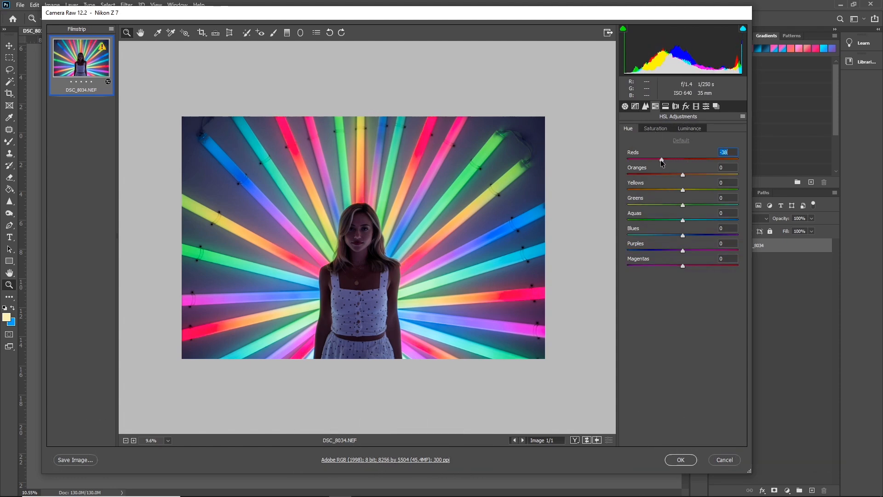
{"action": "left_click_drag", "start_coordinate": [661, 160], "coordinate": [686, 160]}
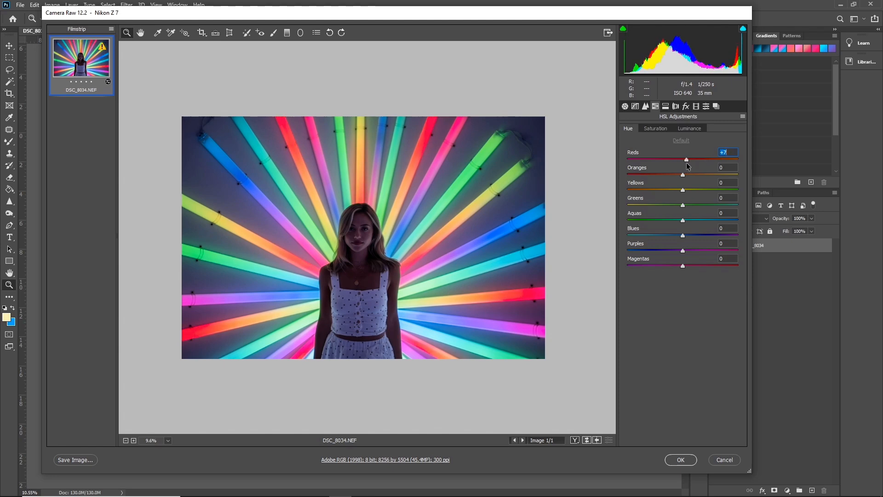
{"action": "left_click_drag", "start_coordinate": [686, 159], "coordinate": [657, 184]}
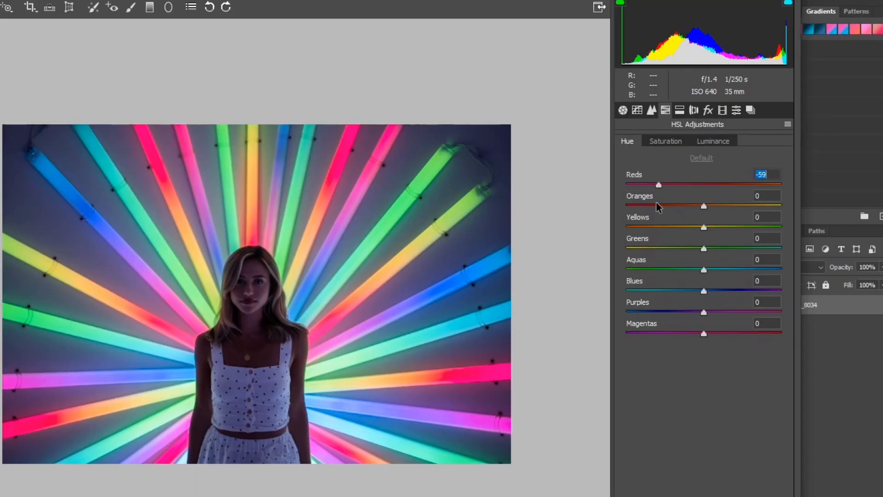
{"action": "left_click_drag", "start_coordinate": [658, 184], "coordinate": [649, 184]}
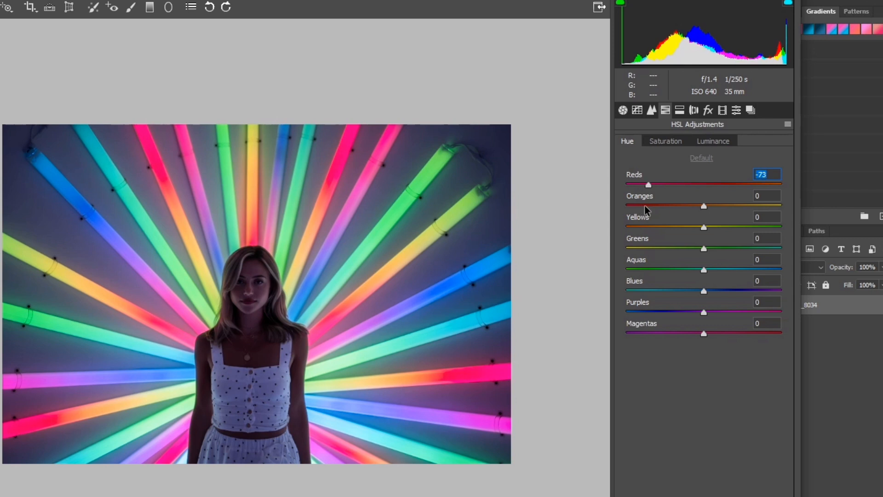
{"action": "left_click_drag", "start_coordinate": [648, 184], "coordinate": [626, 184]}
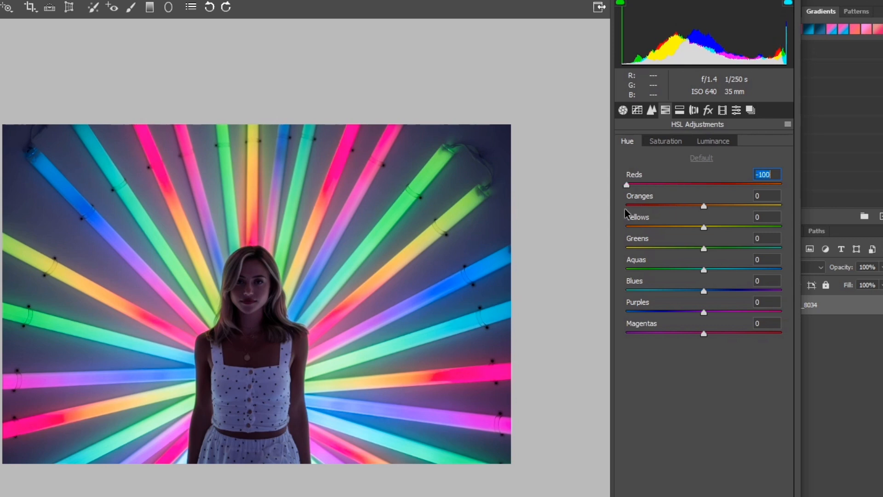
{"action": "left_click_drag", "start_coordinate": [626, 184], "coordinate": [639, 184]}
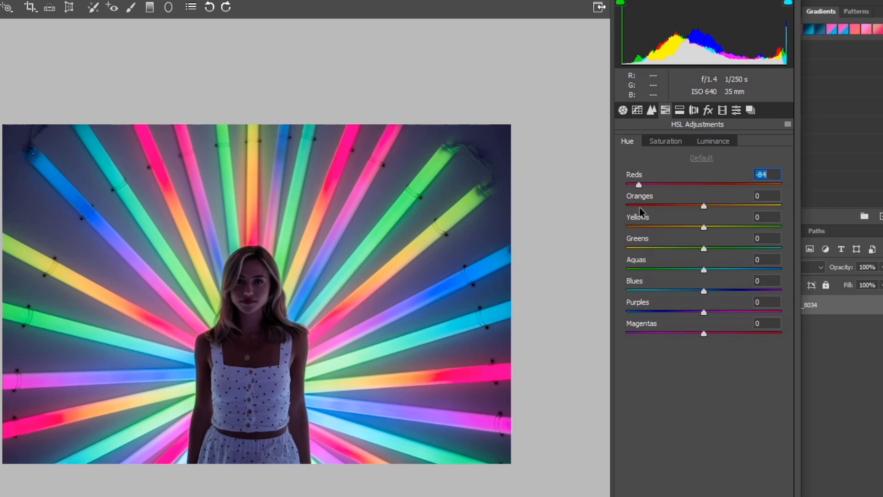
{"action": "left_click_drag", "start_coordinate": [639, 184], "coordinate": [778, 184]}
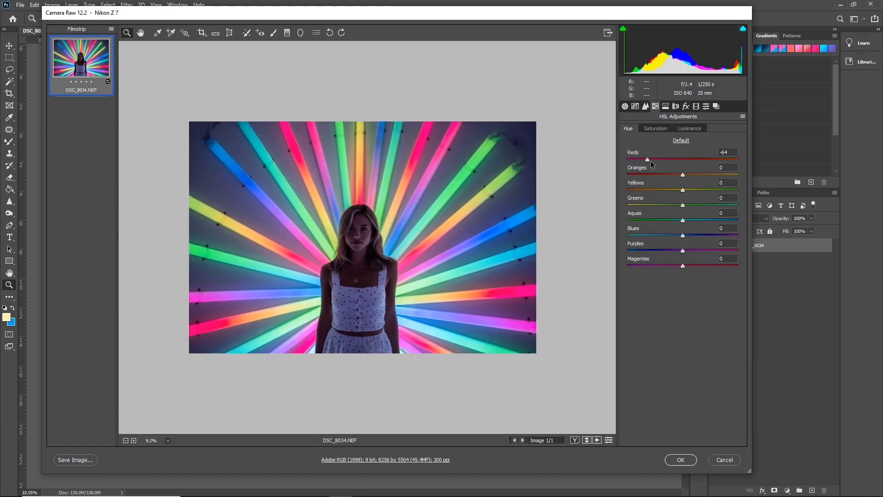
Step: Fine-tune the remaining neon hues, setting Oranges to -27 with yellows, greens, blues and purples shifted
{"action": "left_click_drag", "start_coordinate": [647, 159], "coordinate": [674, 159]}
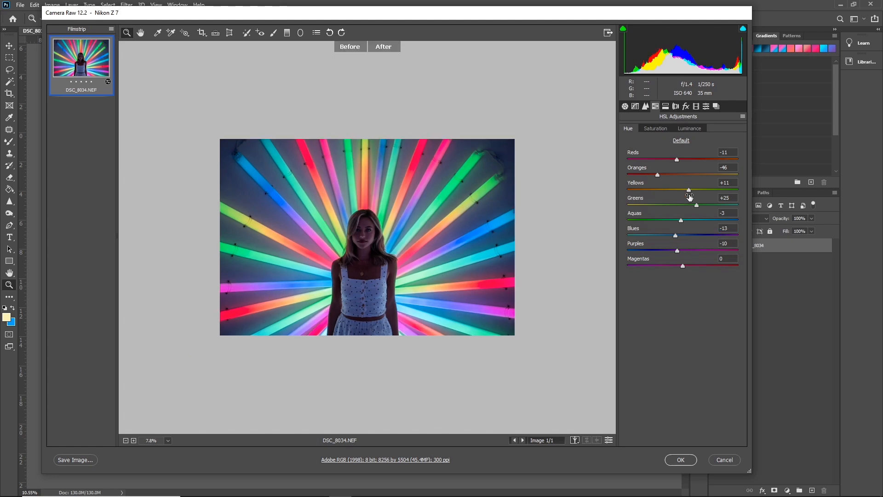
{"action": "left_click_drag", "start_coordinate": [658, 175], "coordinate": [676, 175]}
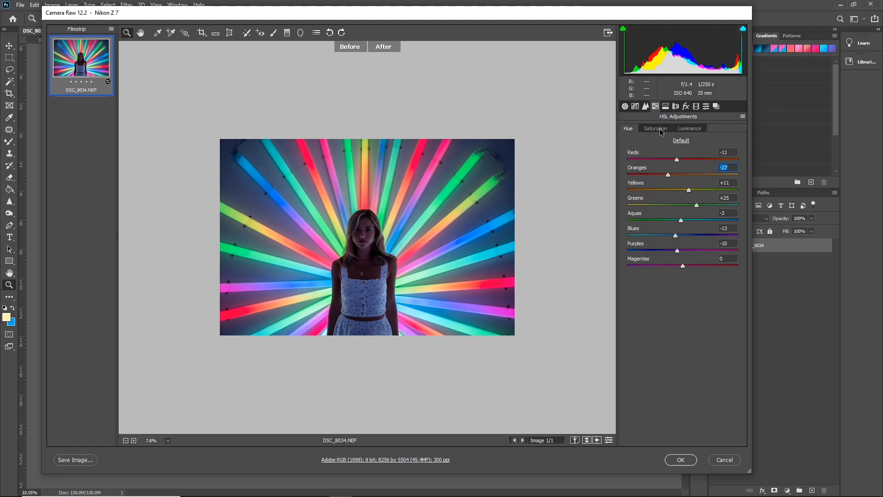
Step: Lower Camera Raw saturation for reds, oranges, aquas, blues and purples
{"action": "left_click", "coordinate": [655, 127]}
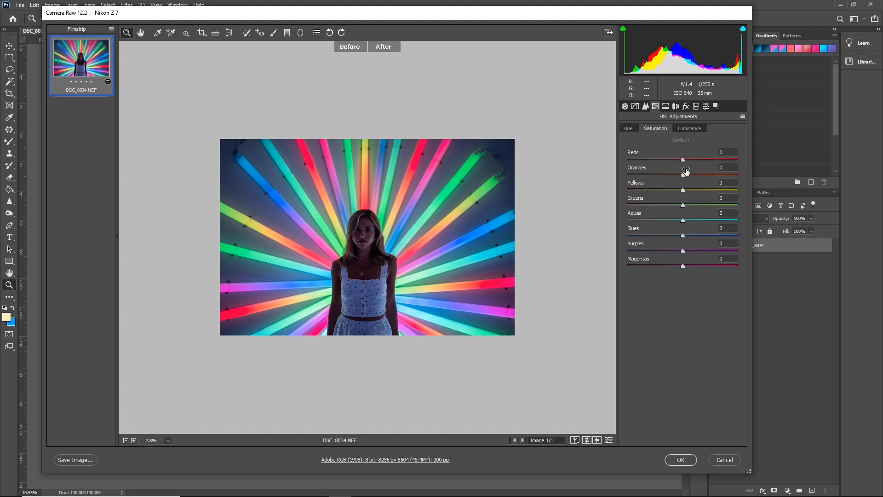
{"action": "left_click_drag", "start_coordinate": [683, 159], "coordinate": [664, 159]}
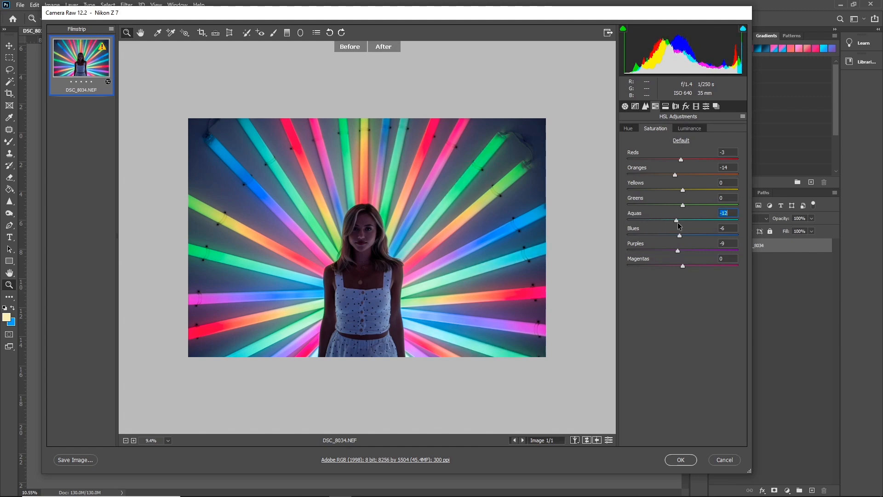
{"action": "left_click_drag", "start_coordinate": [676, 220], "coordinate": [681, 220]}
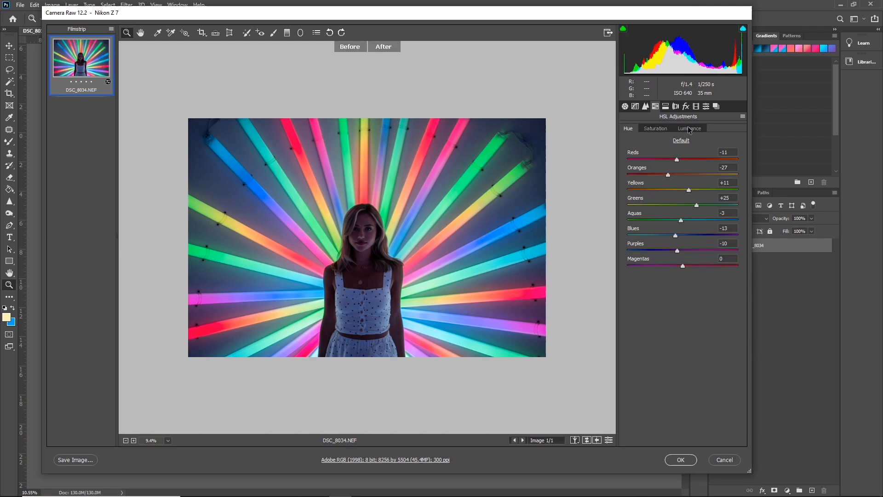
Step: Set luminance to Reds +3, Oranges -18, Aquas -47, Blues -3
{"action": "left_click", "coordinate": [689, 128]}
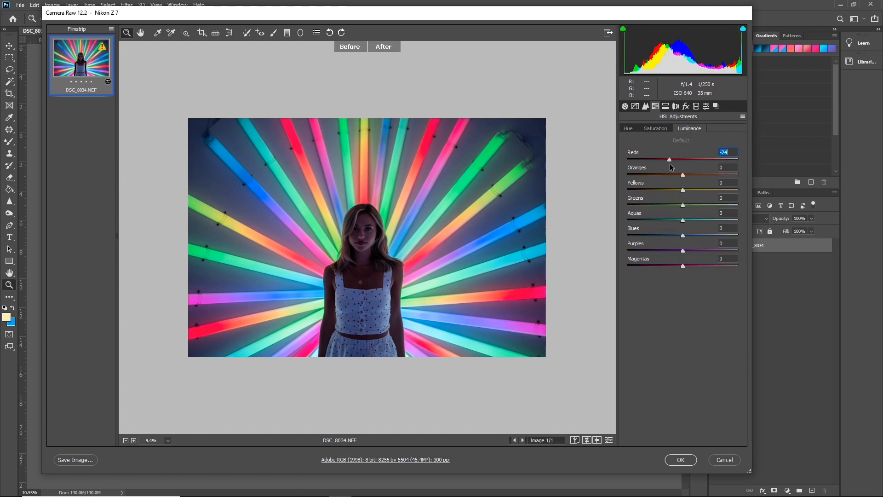
{"action": "left_click_drag", "start_coordinate": [668, 160], "coordinate": [683, 160]}
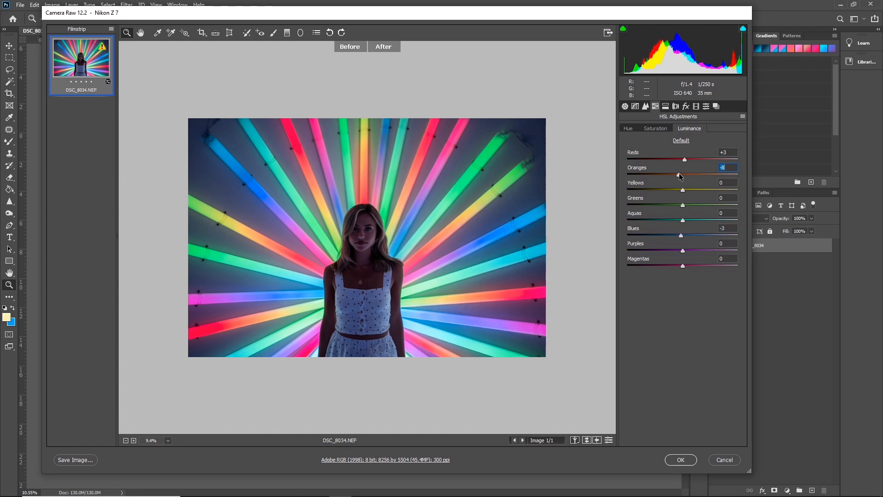
{"action": "left_click_drag", "start_coordinate": [683, 175], "coordinate": [673, 175]}
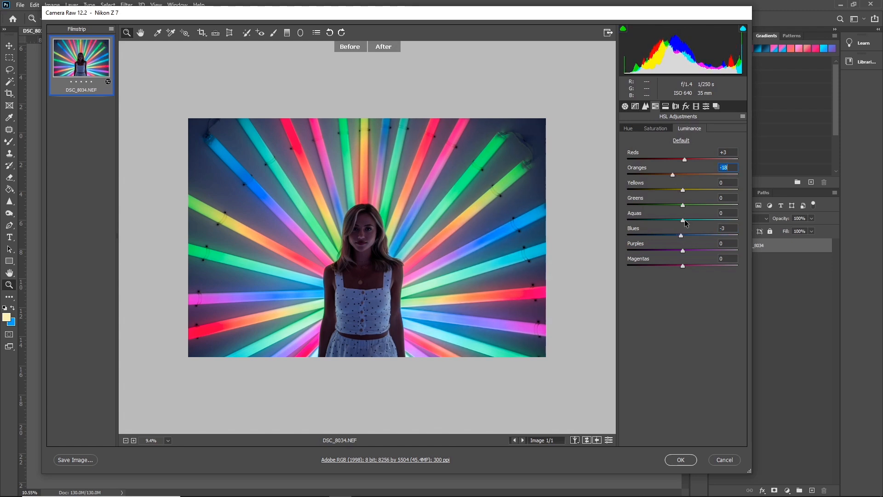
{"action": "left_click_drag", "start_coordinate": [683, 219], "coordinate": [663, 220]}
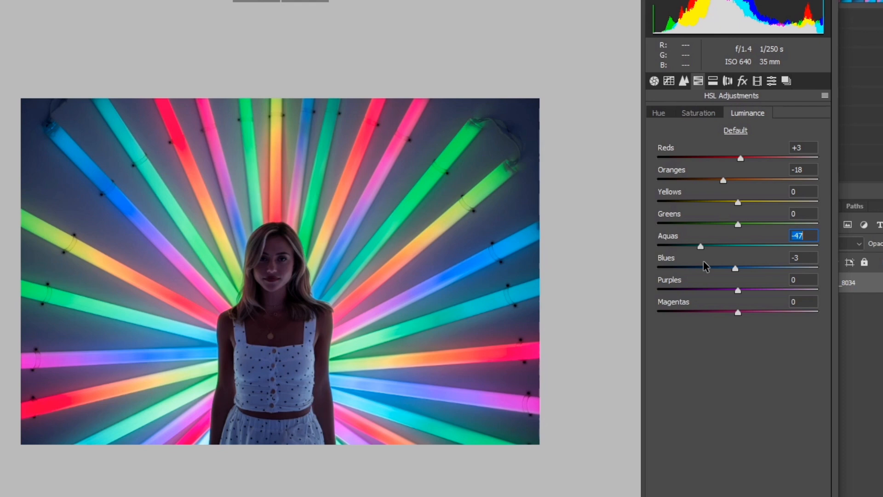
{"action": "left_click_drag", "start_coordinate": [700, 246], "coordinate": [716, 245]}
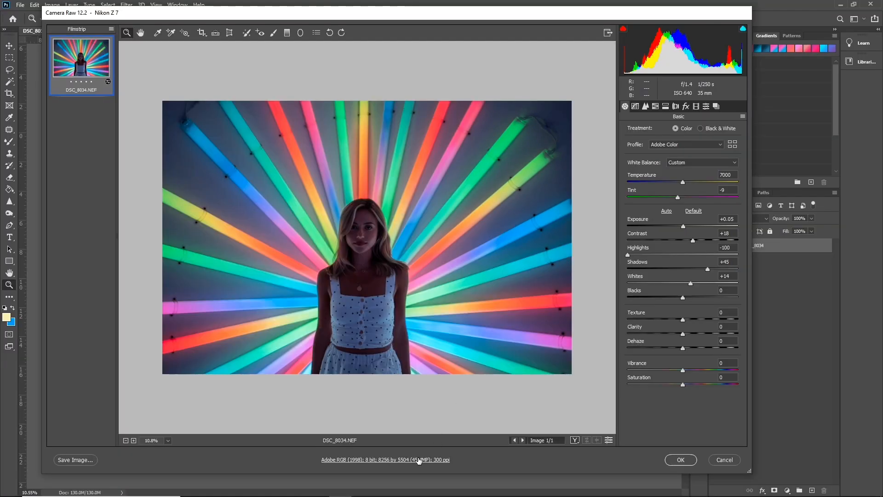
Step: Enable 'Open in Photoshop as Smart Objects' in the Camera Raw workflow options
{"action": "left_click", "coordinate": [385, 460]}
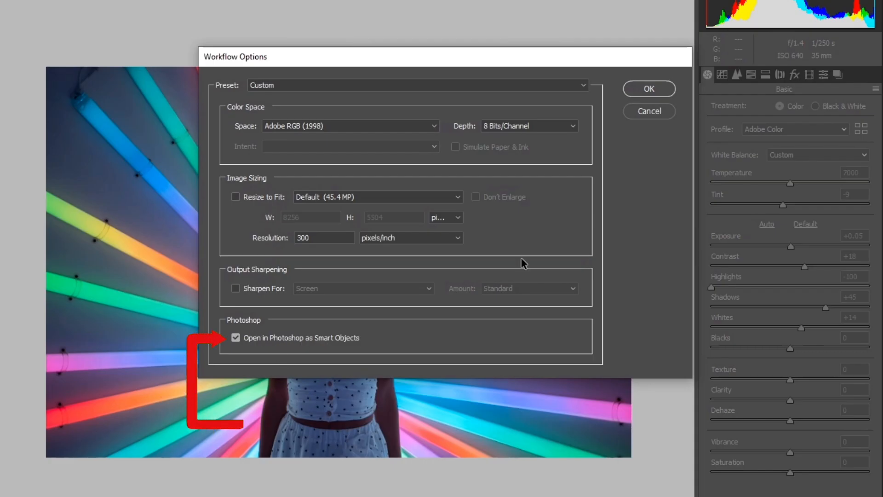
{"action": "left_click", "coordinate": [648, 88]}
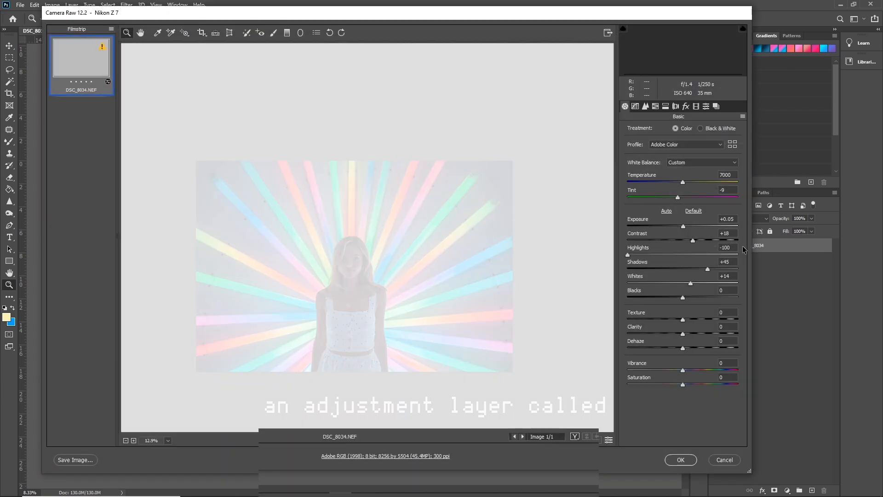
Step: Reset hue, saturation and aqua luminance to 0, keep Oranges -18, and open the photo as a Smart Object
{"action": "left_click", "coordinate": [655, 107]}
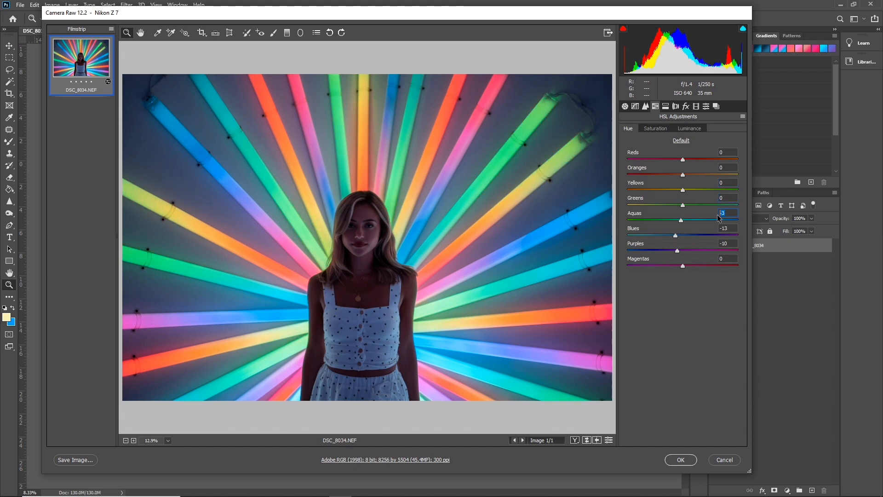
{"action": "left_click", "coordinate": [681, 140]}
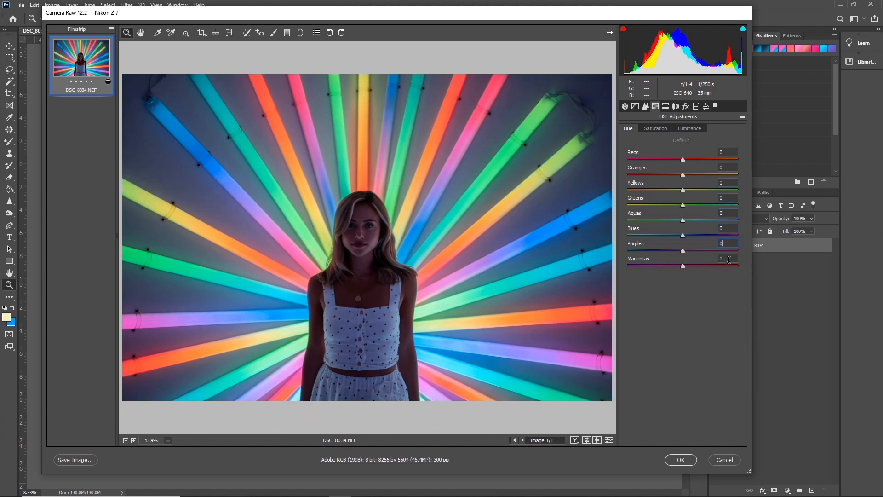
{"action": "left_click", "coordinate": [654, 128]}
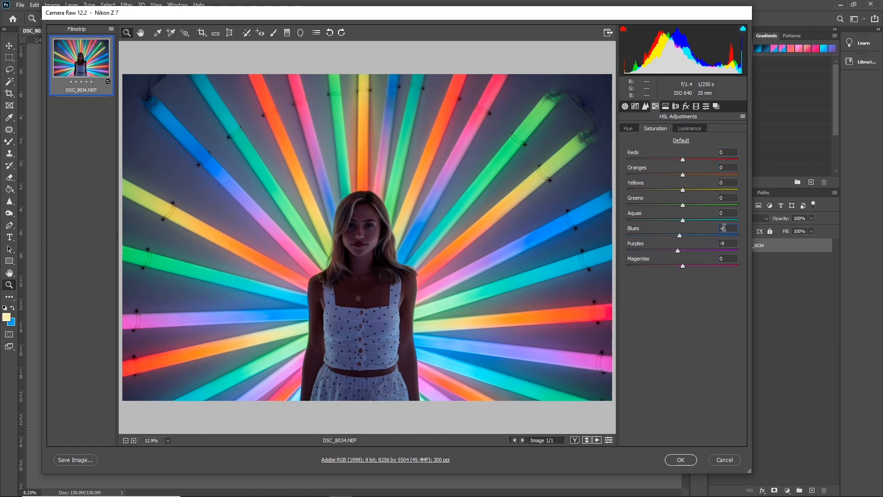
{"action": "left_click", "coordinate": [680, 140]}
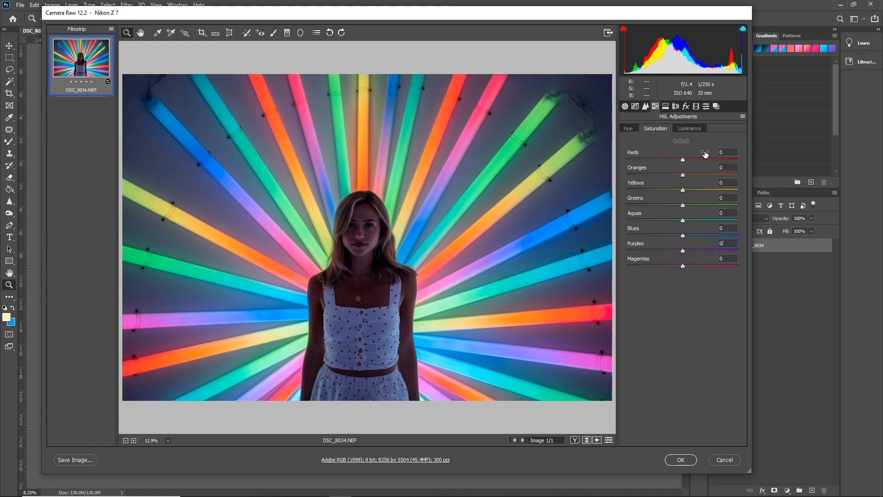
{"action": "left_click", "coordinate": [689, 128]}
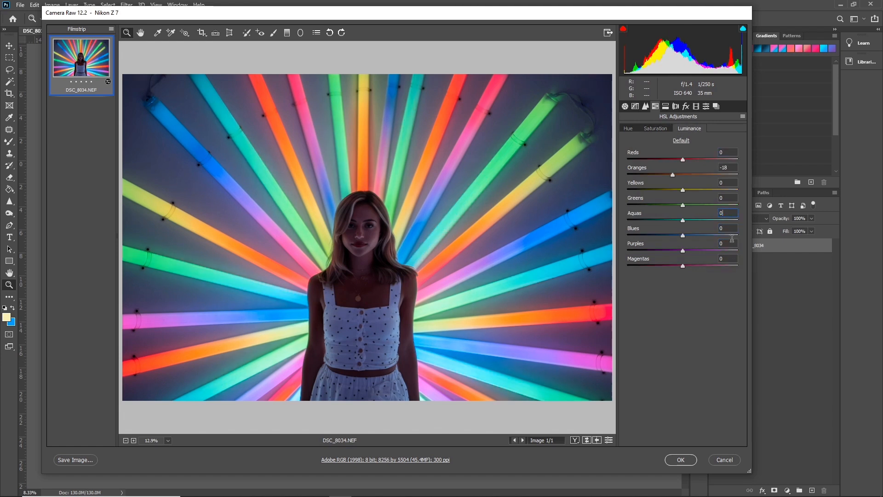
{"action": "left_click", "coordinate": [695, 107]}
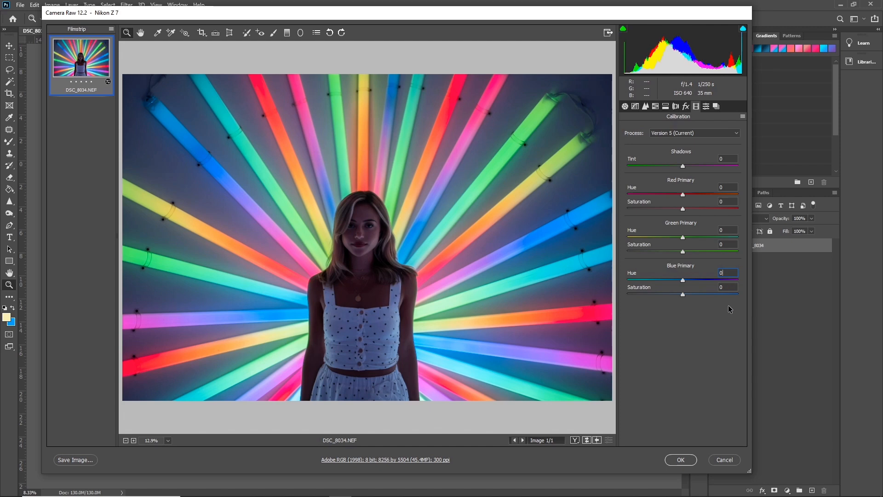
{"action": "left_click", "coordinate": [680, 459]}
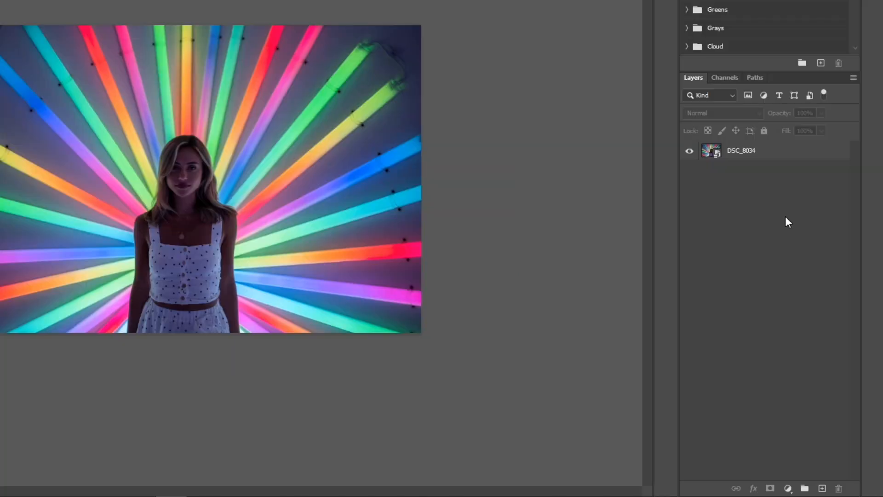
{"action": "mouse_move", "coordinate": [791, 396]}
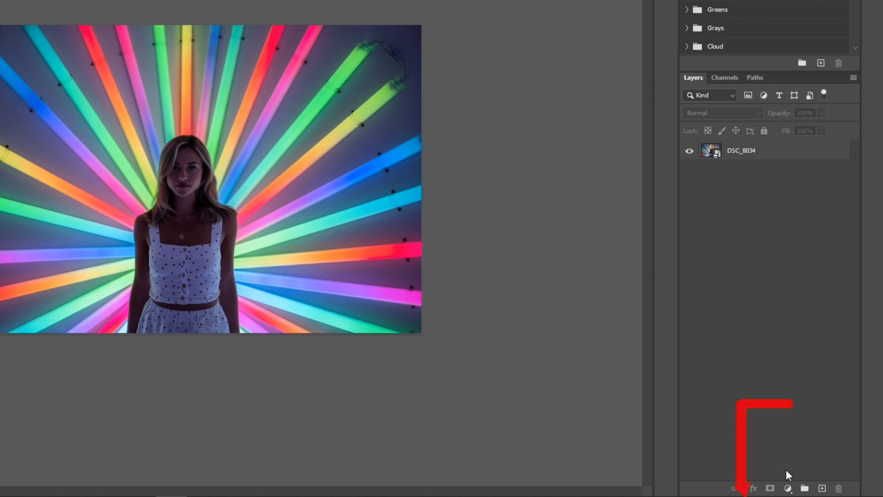
Step: Create a Selective Color adjustment layer and keep Cyans as the colour range to edit
{"action": "left_click", "coordinate": [787, 488]}
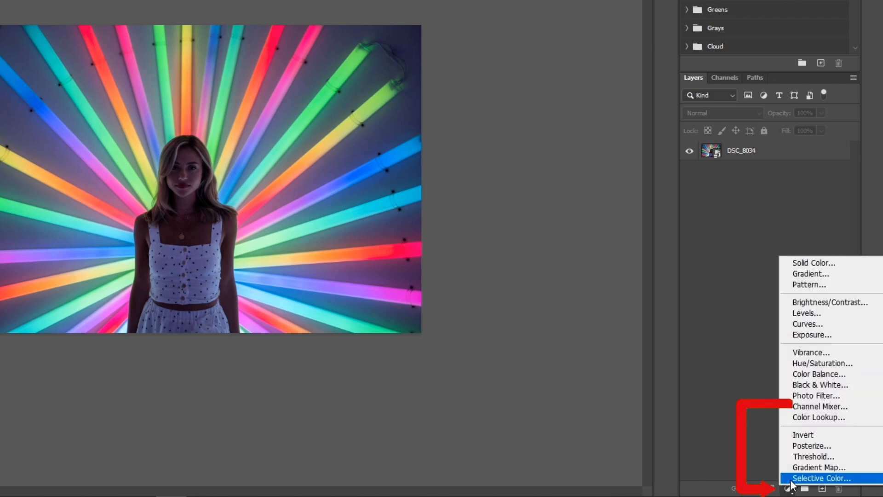
{"action": "left_click", "coordinate": [821, 477]}
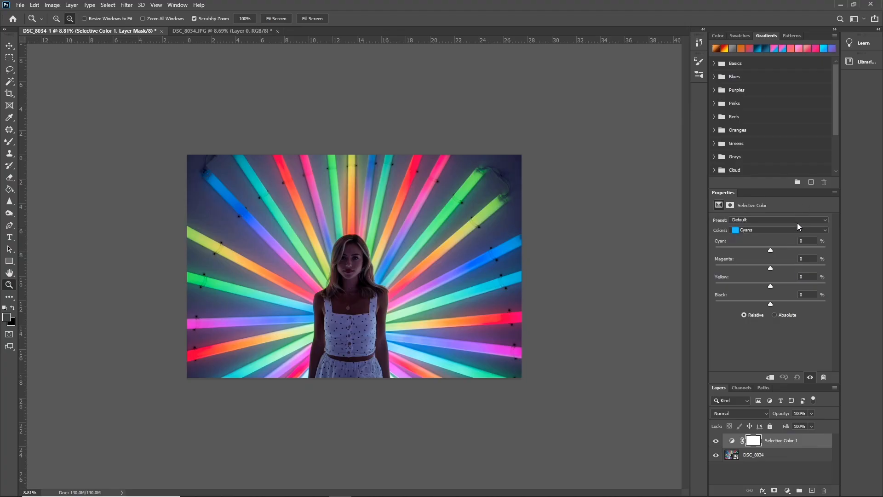
{"action": "left_click", "coordinate": [779, 230]}
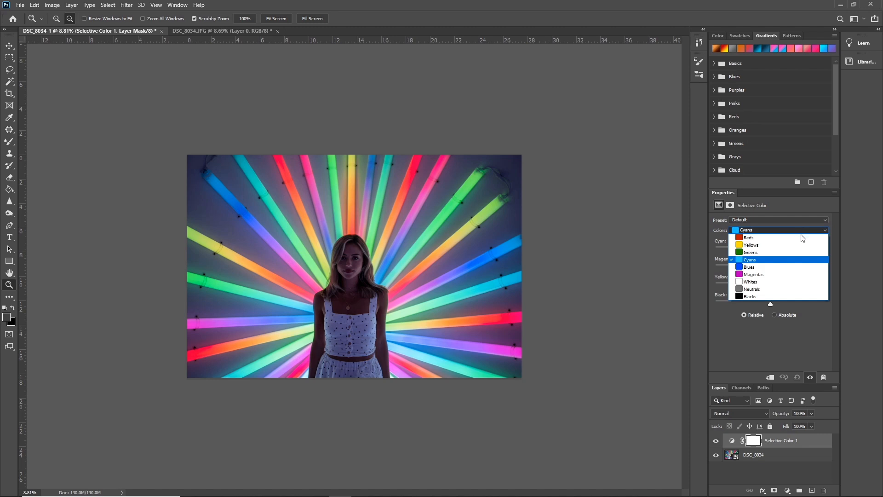
{"action": "mouse_move", "coordinate": [777, 237]}
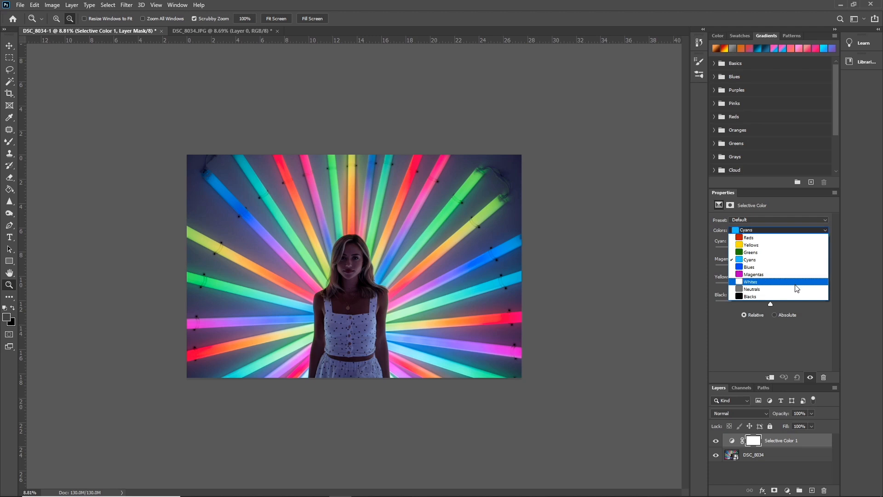
{"action": "mouse_move", "coordinate": [794, 237]}
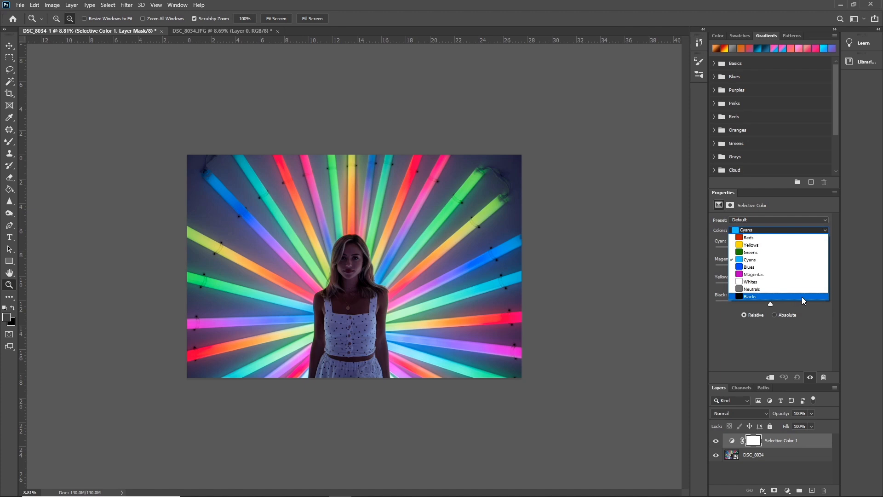
{"action": "left_click", "coordinate": [749, 259]}
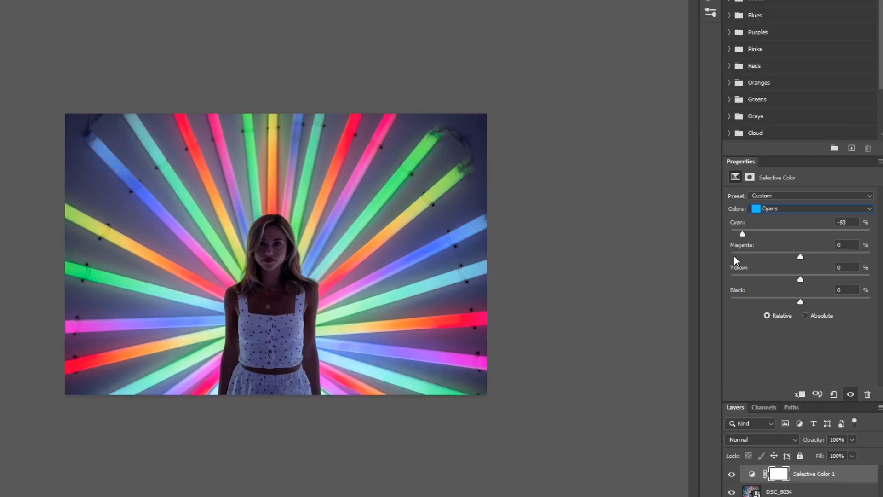
Step: For Cyans, raise cyan, lower magenta and yellow, and adjust black
{"action": "left_click_drag", "start_coordinate": [742, 232], "coordinate": [744, 232]}
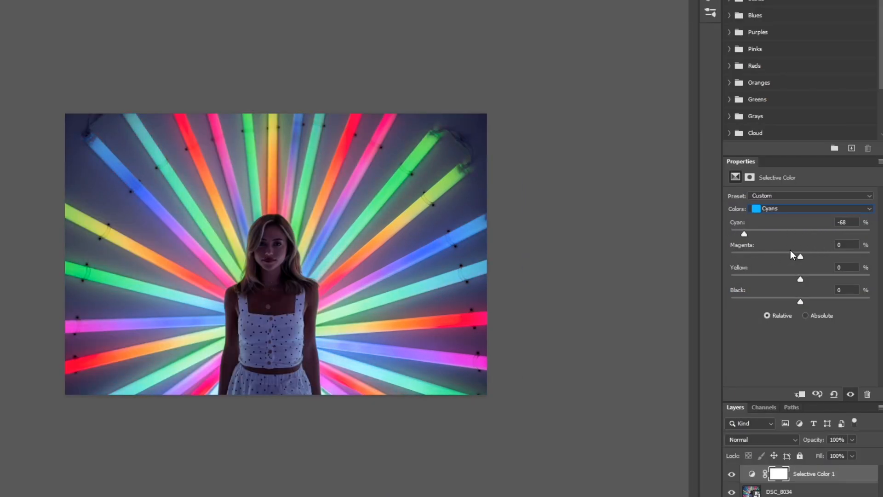
{"action": "left_click_drag", "start_coordinate": [743, 234], "coordinate": [828, 234]}
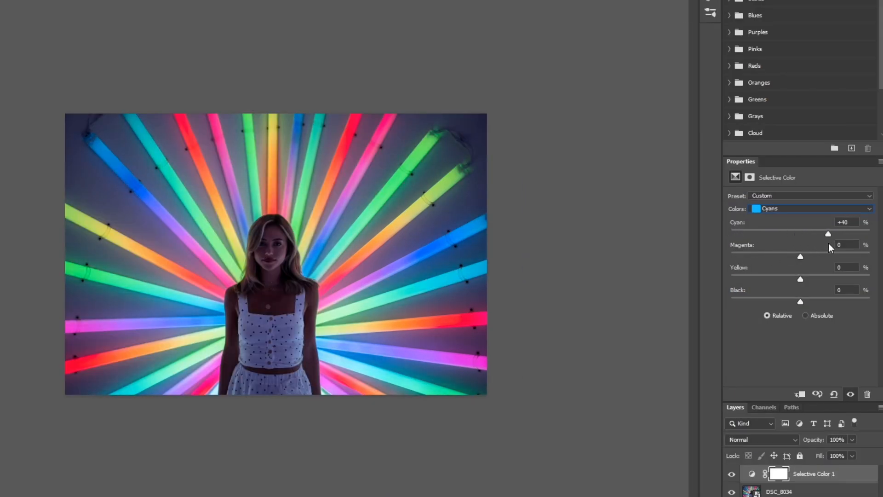
{"action": "left_click_drag", "start_coordinate": [828, 234], "coordinate": [835, 234]}
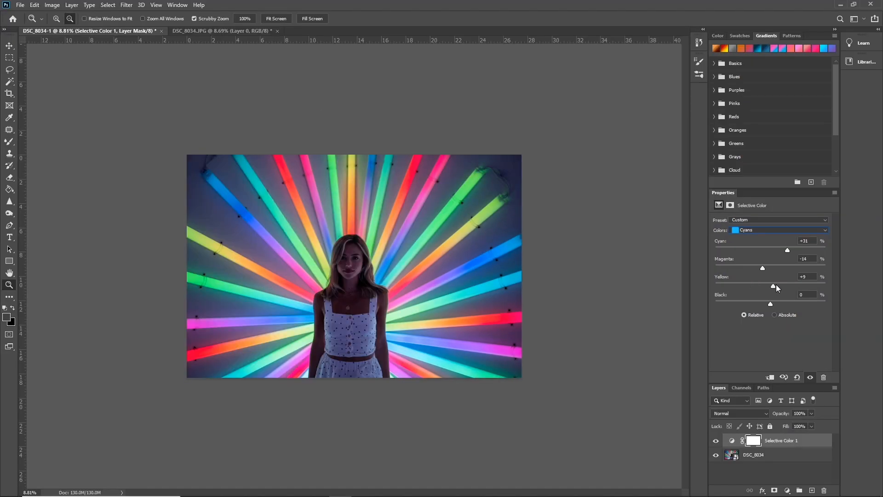
{"action": "left_click_drag", "start_coordinate": [772, 286], "coordinate": [775, 286]}
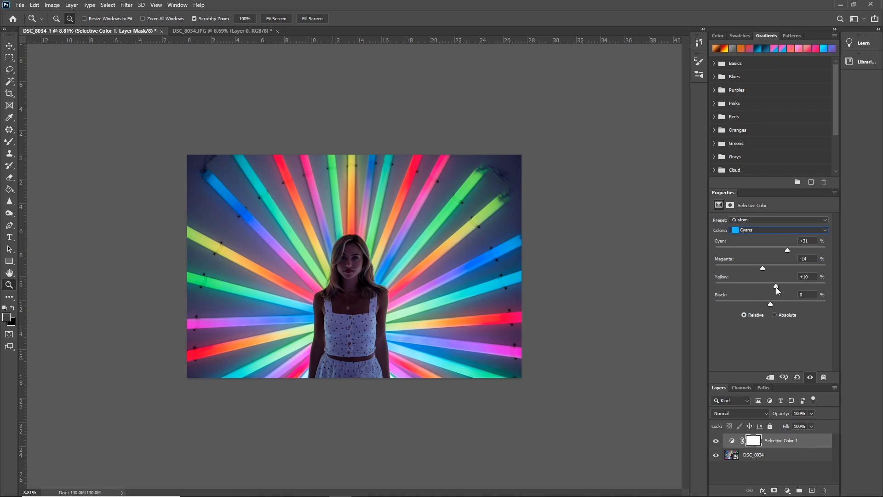
{"action": "left_click_drag", "start_coordinate": [776, 287], "coordinate": [762, 287]}
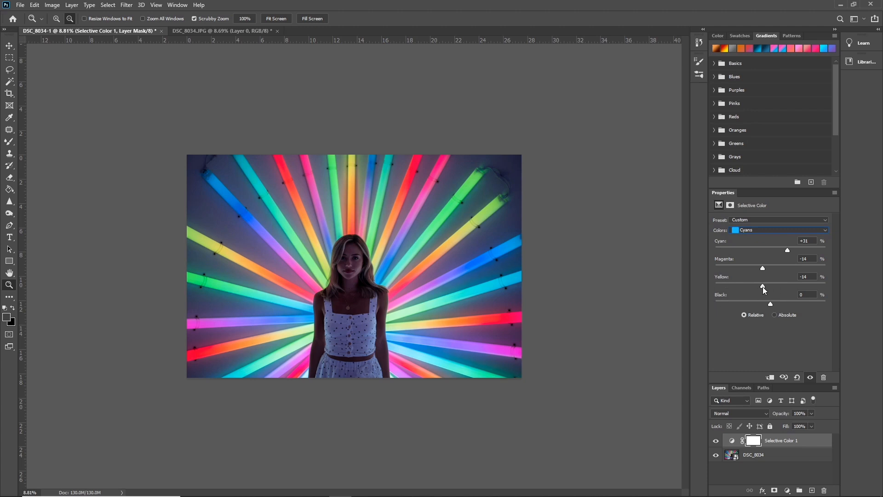
{"action": "left_click_drag", "start_coordinate": [762, 267], "coordinate": [773, 268]}
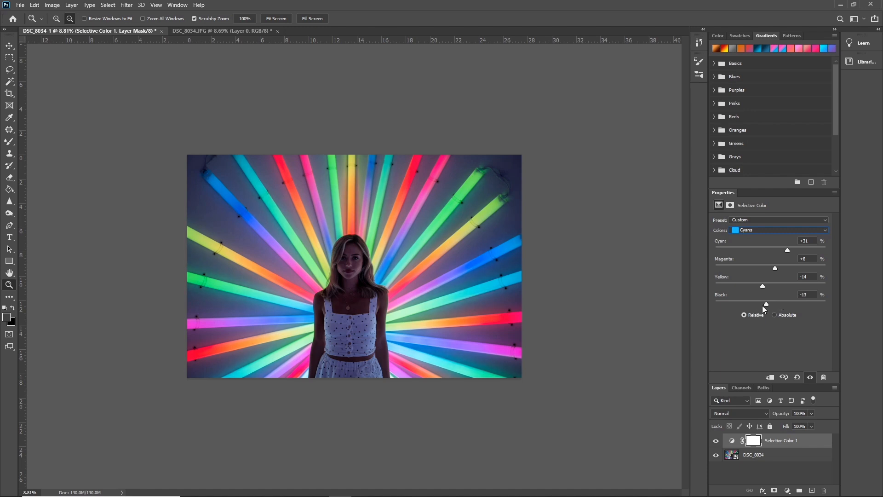
Step: Switch to Magentas and remove cyan, adjust magenta and fine-tune yellow
{"action": "left_click", "coordinate": [777, 230]}
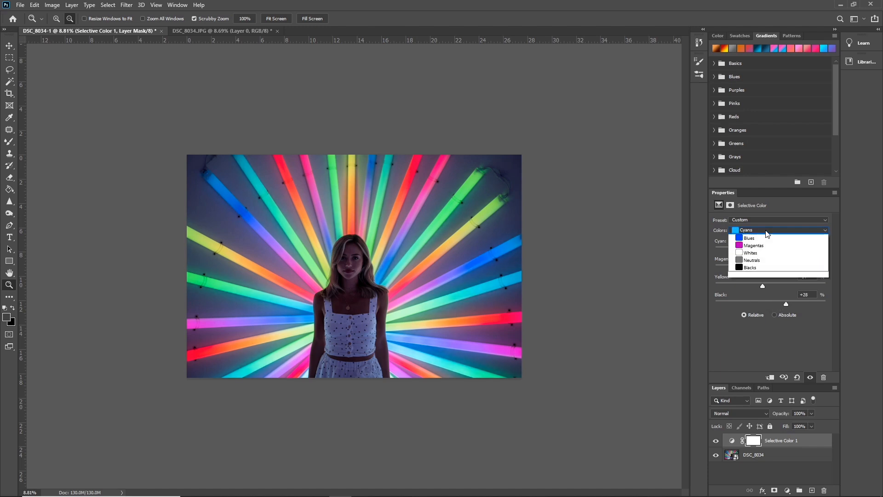
{"action": "left_click", "coordinate": [753, 244]}
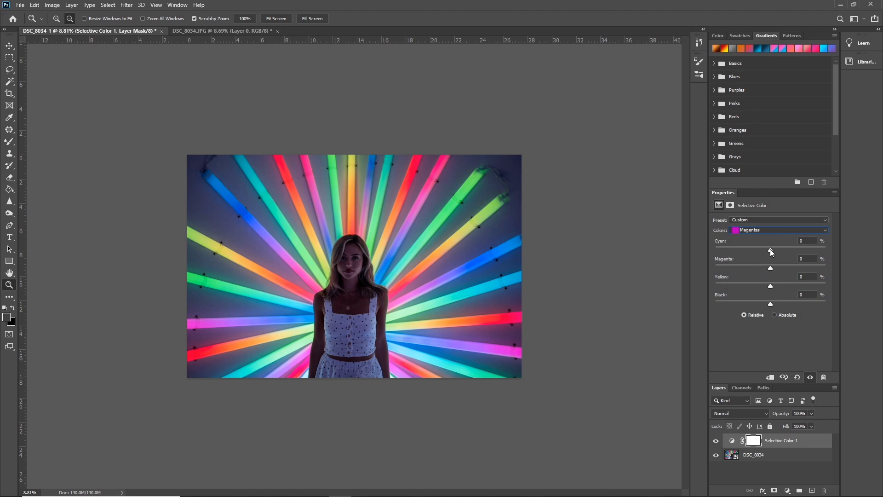
{"action": "left_click_drag", "start_coordinate": [770, 250], "coordinate": [741, 250]}
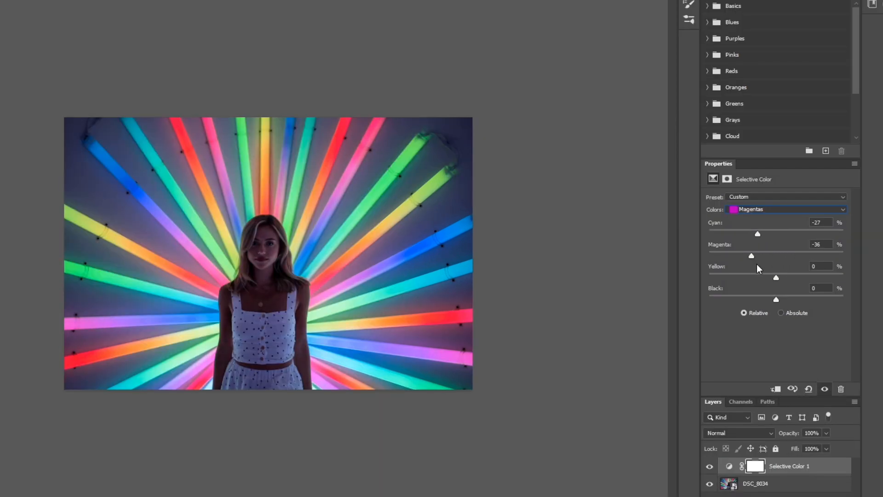
{"action": "left_click_drag", "start_coordinate": [751, 254], "coordinate": [768, 255]}
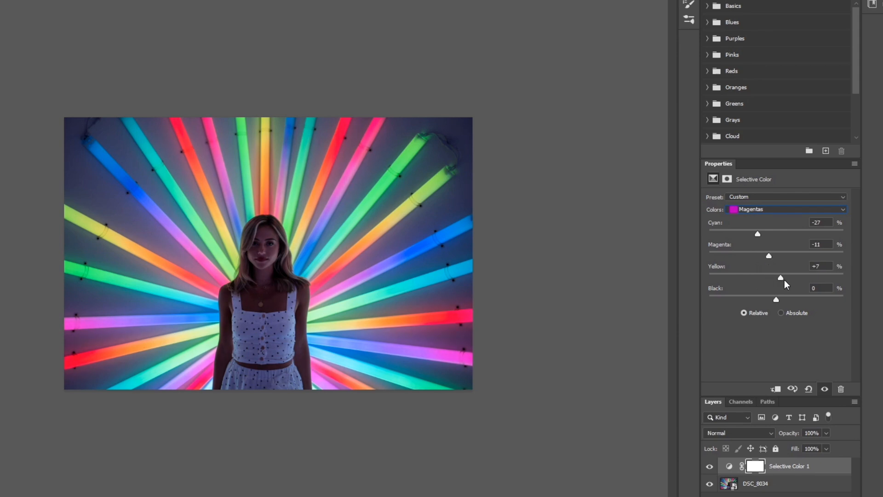
{"action": "left_click_drag", "start_coordinate": [781, 276], "coordinate": [777, 277]}
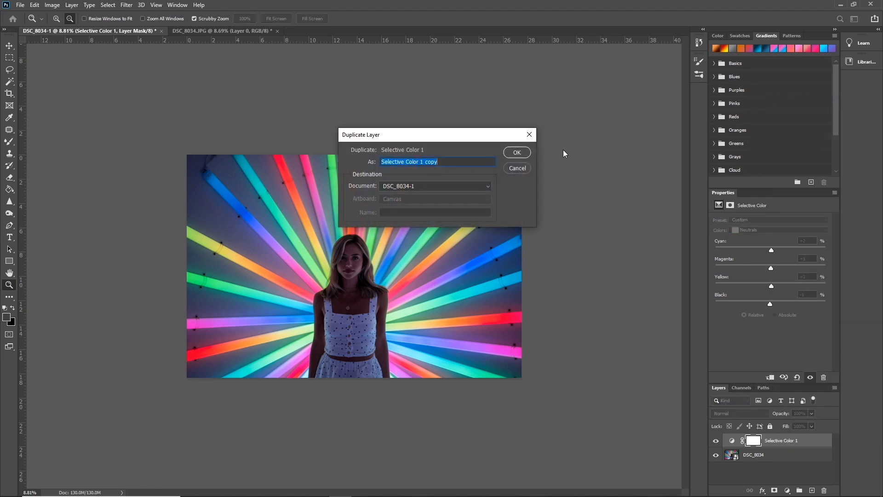
Step: Duplicate the Selective Color layer, then delete the copy's layer mask
{"action": "left_click", "coordinate": [515, 152]}
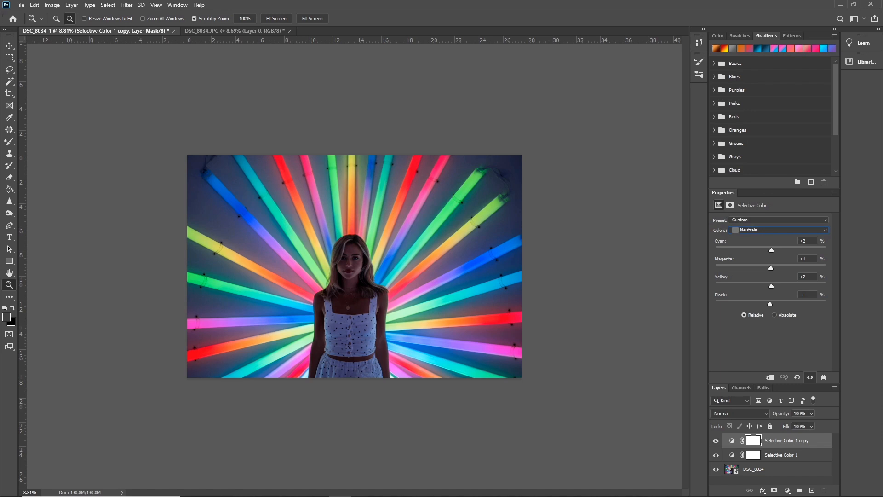
{"action": "left_click", "coordinate": [716, 440]}
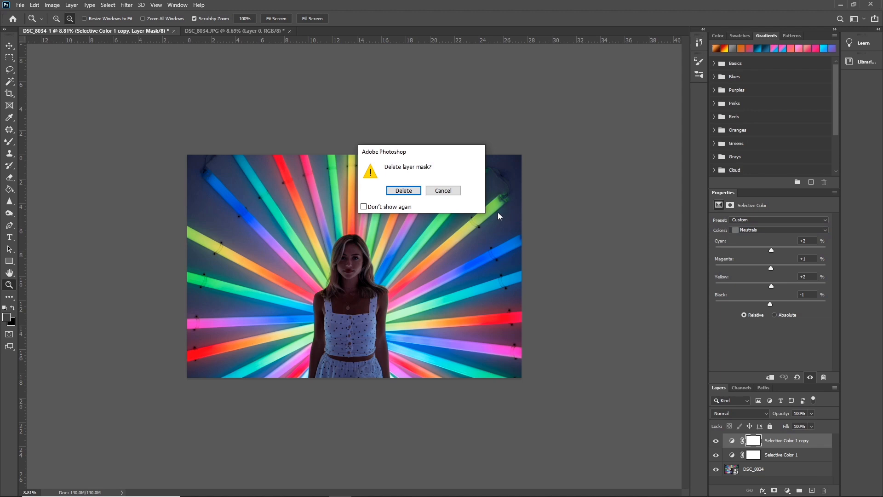
{"action": "left_click", "coordinate": [403, 190]}
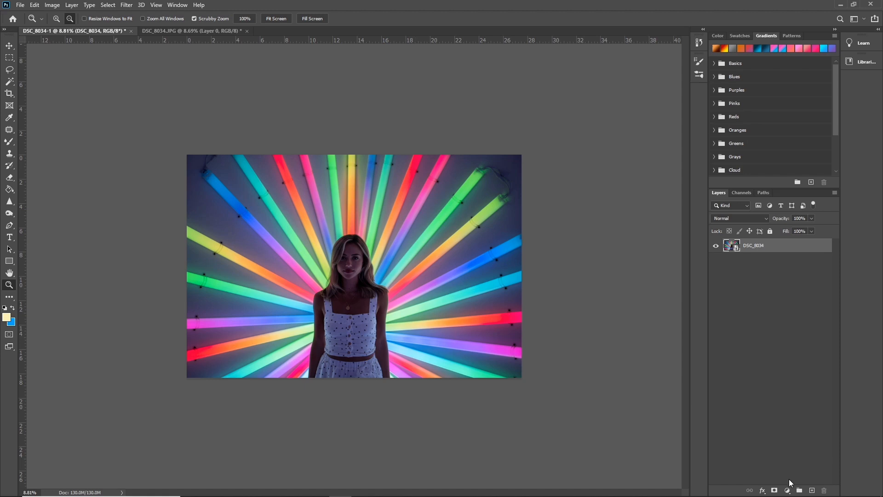
Step: Create a Gradient Map layer, reset colours to default, and open its gradient editor
{"action": "left_click", "coordinate": [787, 490]}
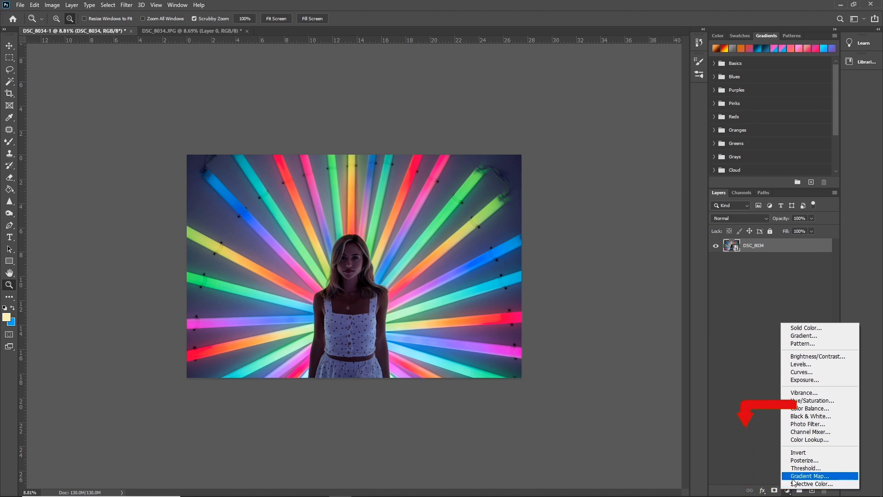
{"action": "left_click", "coordinate": [809, 476]}
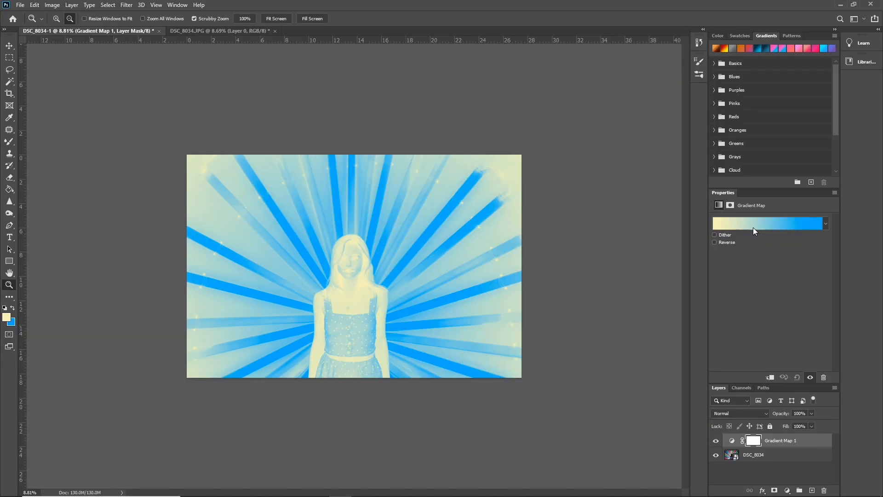
{"action": "mouse_move", "coordinate": [754, 228]}
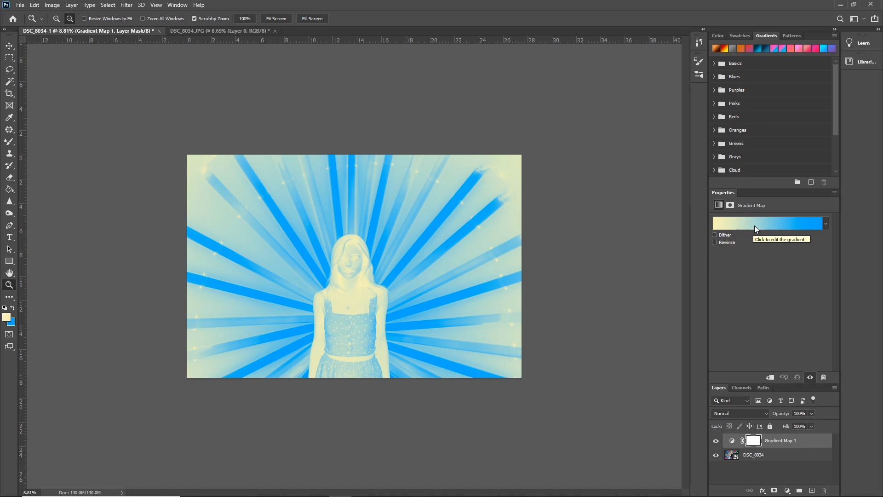
{"action": "mouse_move", "coordinate": [756, 219]}
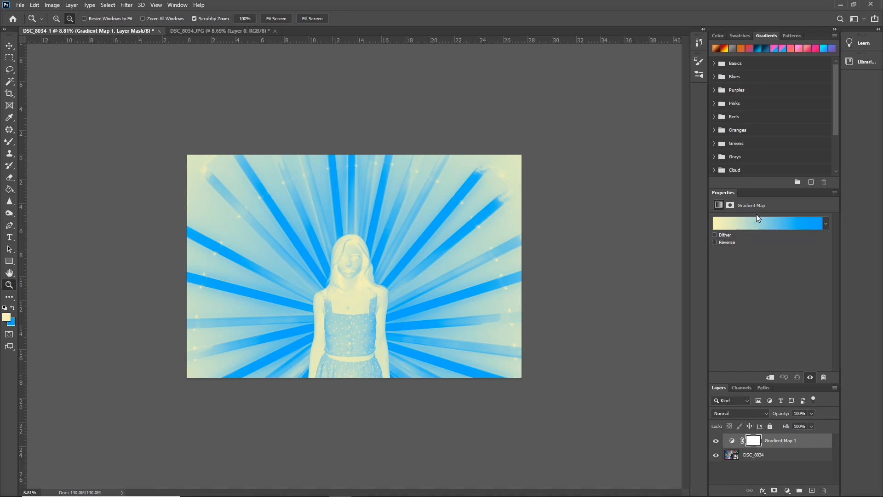
{"action": "mouse_move", "coordinate": [766, 223]}
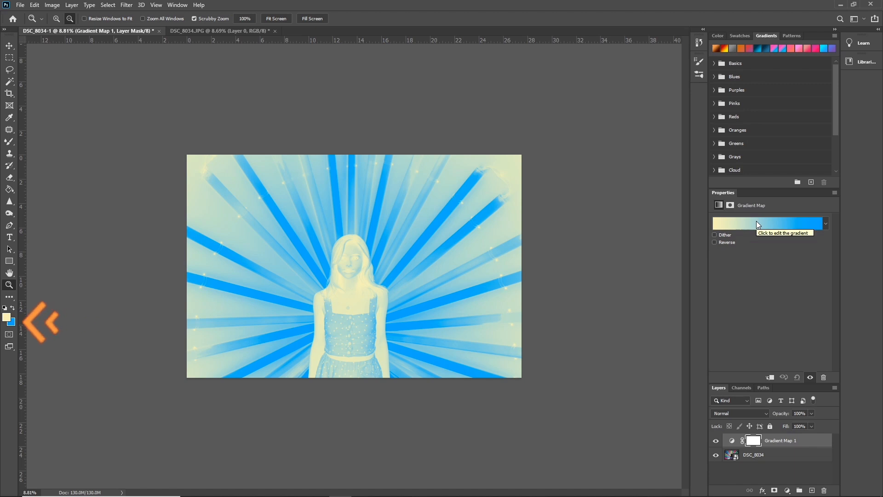
{"action": "key", "text": "d"}
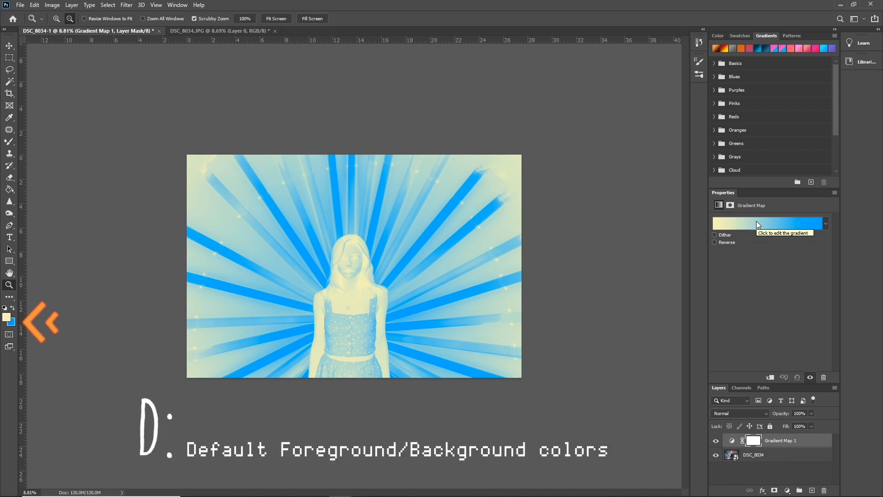
{"action": "left_click", "coordinate": [771, 223]}
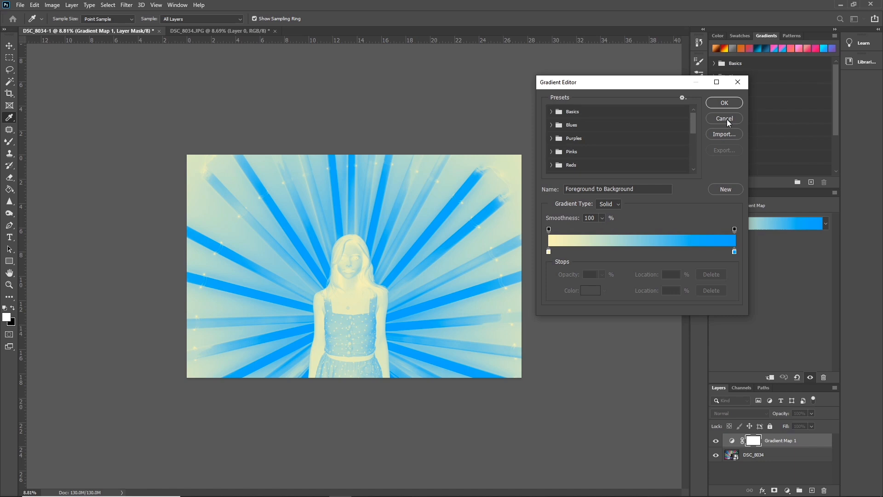
Step: Replace the yellow-to-blue gradient with stops running from dark navy to pink ff72ed
{"action": "left_click", "coordinate": [723, 102]}
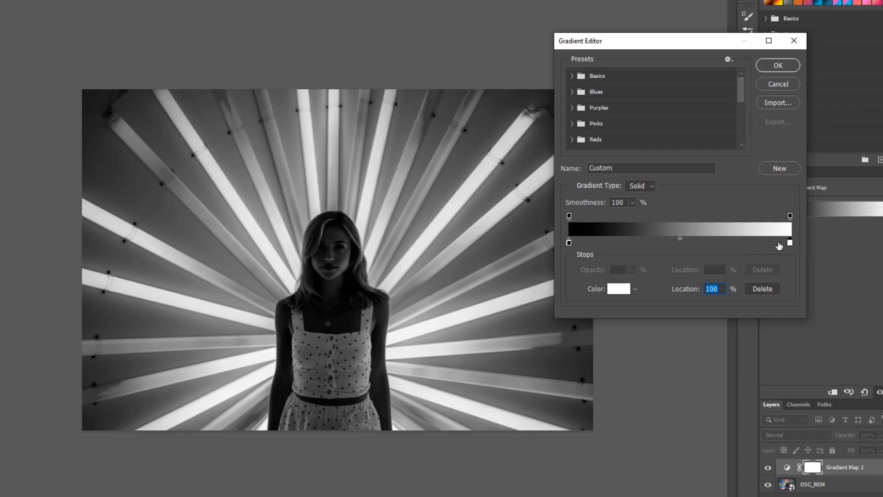
{"action": "mouse_move", "coordinate": [751, 245]}
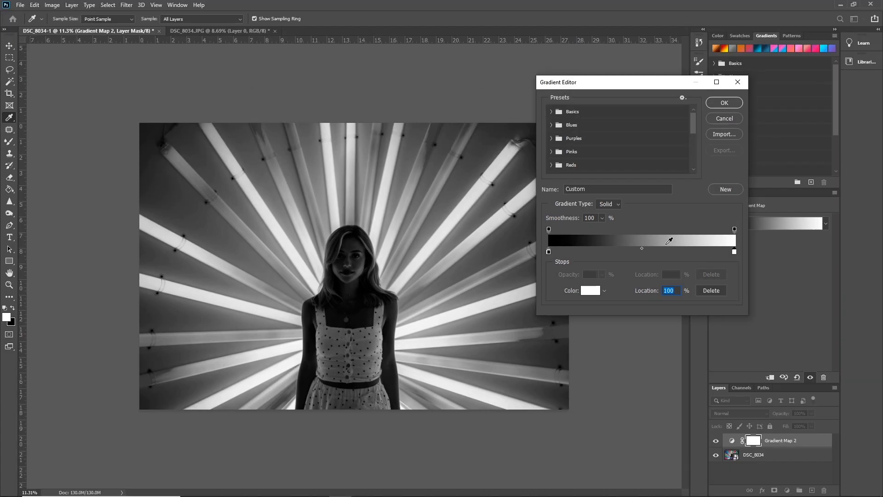
{"action": "mouse_move", "coordinate": [601, 251]}
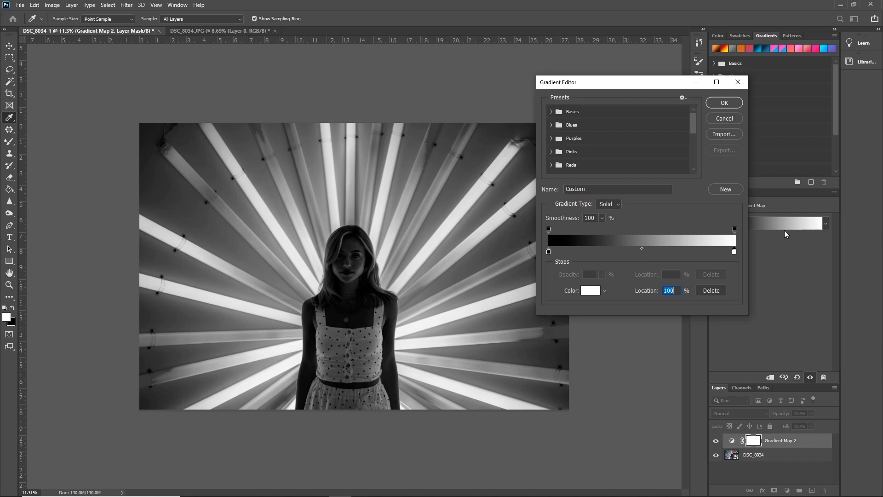
{"action": "mouse_move", "coordinate": [552, 260]}
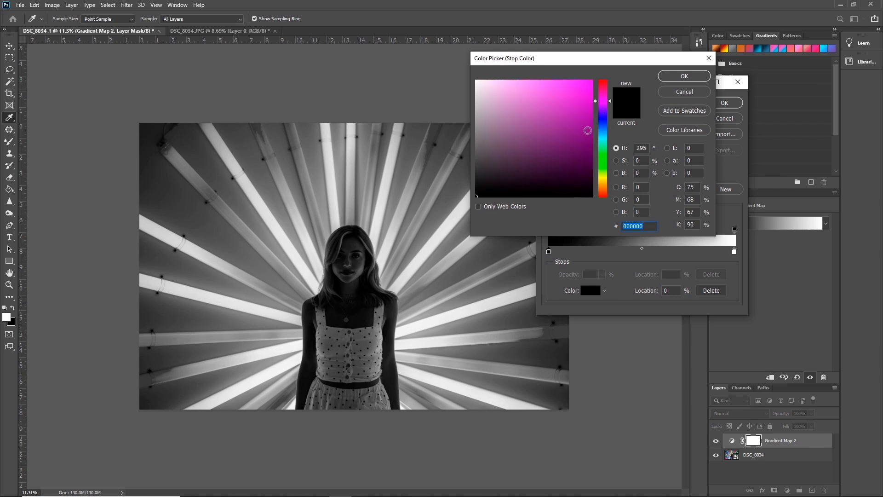
{"action": "left_click", "coordinate": [588, 172]}
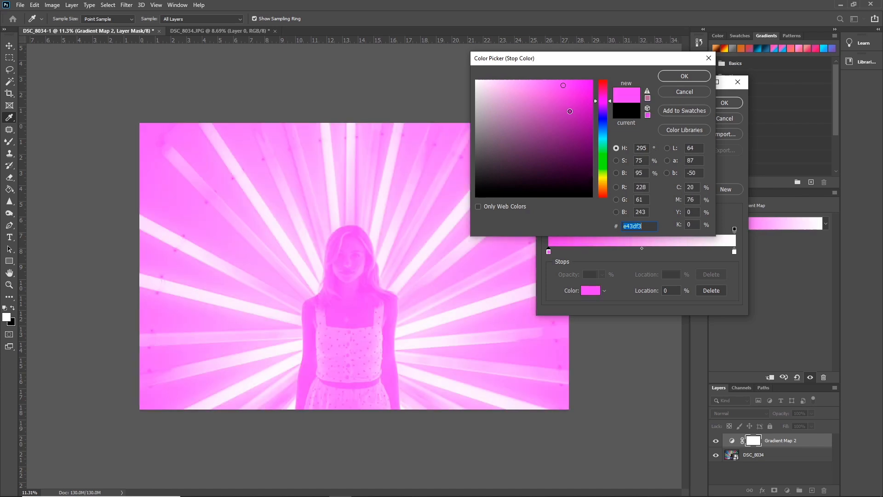
{"action": "left_click", "coordinate": [592, 186]}
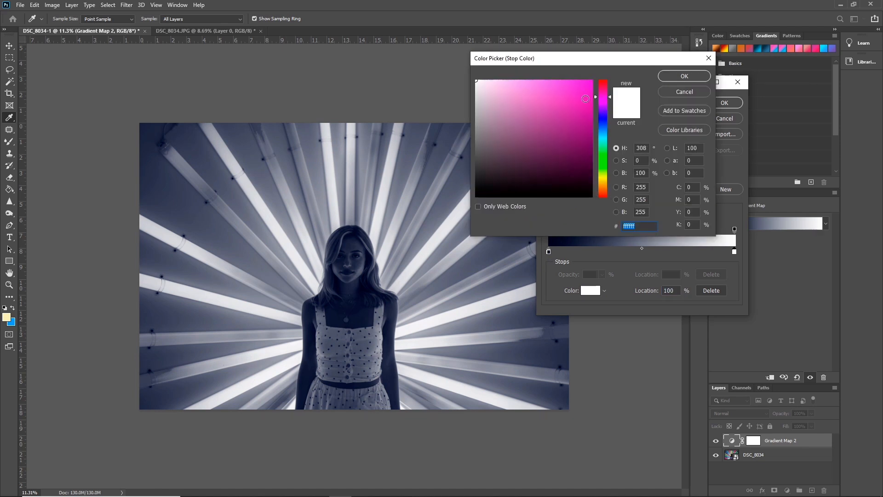
{"action": "left_click", "coordinate": [539, 80]}
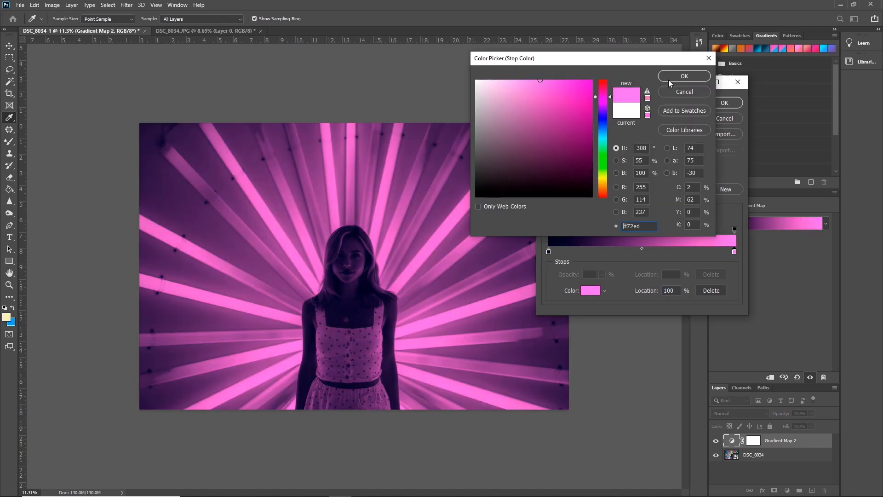
{"action": "left_click", "coordinate": [683, 76]}
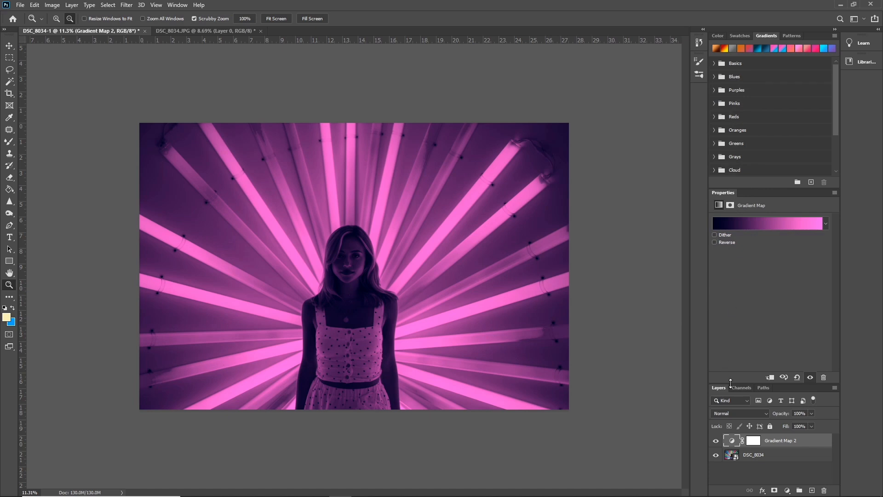
{"action": "mouse_move", "coordinate": [761, 416]}
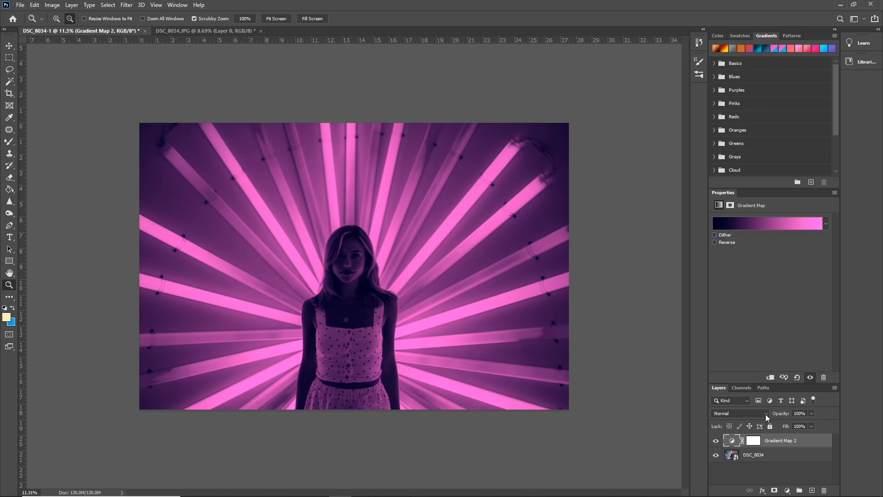
Step: Set the Gradient Map layer's blend mode to Soft Light
{"action": "left_click", "coordinate": [732, 413]}
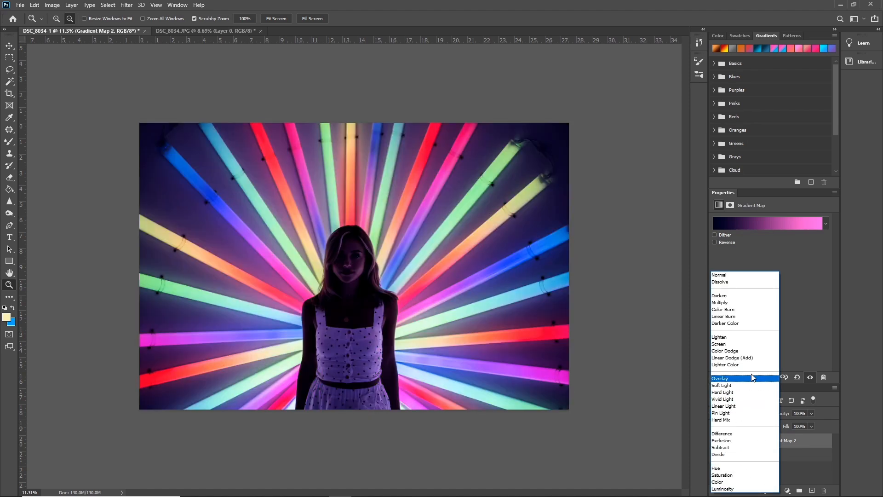
{"action": "left_click", "coordinate": [722, 384]}
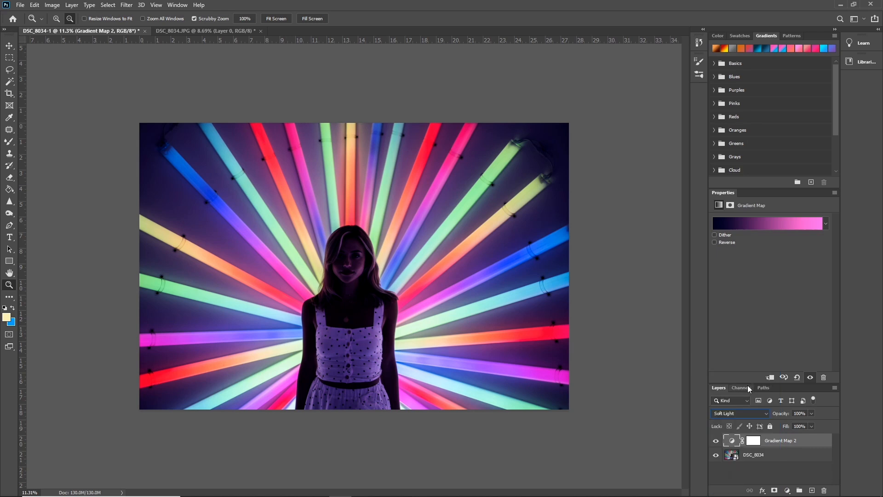
{"action": "mouse_move", "coordinate": [749, 387]}
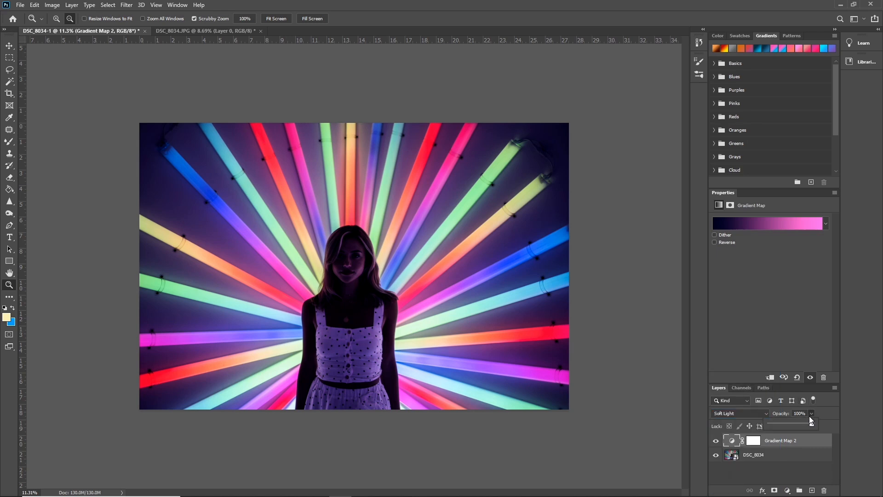
Step: Lower the Gradient Map layer opacity to 30%
{"action": "left_click_drag", "start_coordinate": [806, 422], "coordinate": [770, 422]}
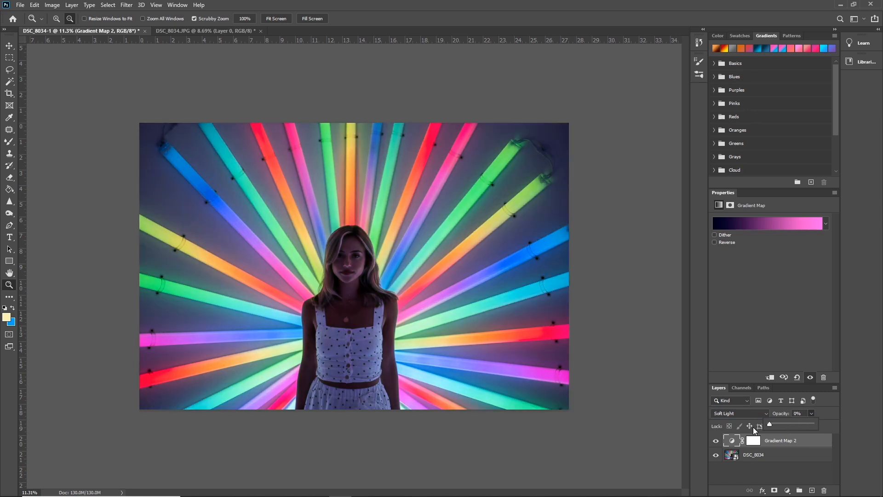
{"action": "left_click_drag", "start_coordinate": [770, 424], "coordinate": [784, 424]}
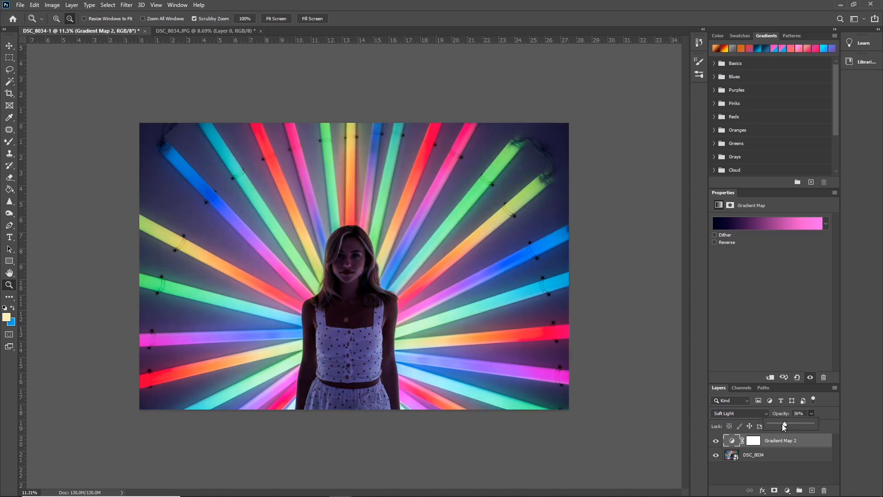
{"action": "left_click_drag", "start_coordinate": [783, 423], "coordinate": [782, 423]}
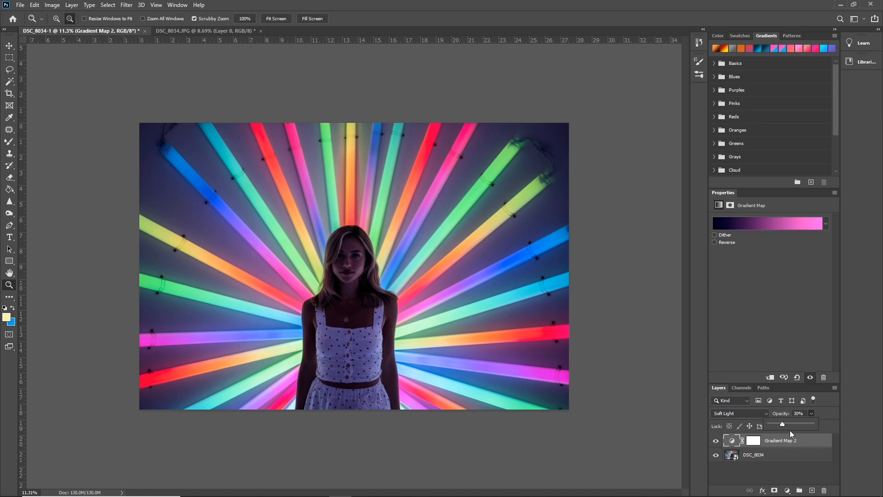
{"action": "left_click", "coordinate": [769, 222]}
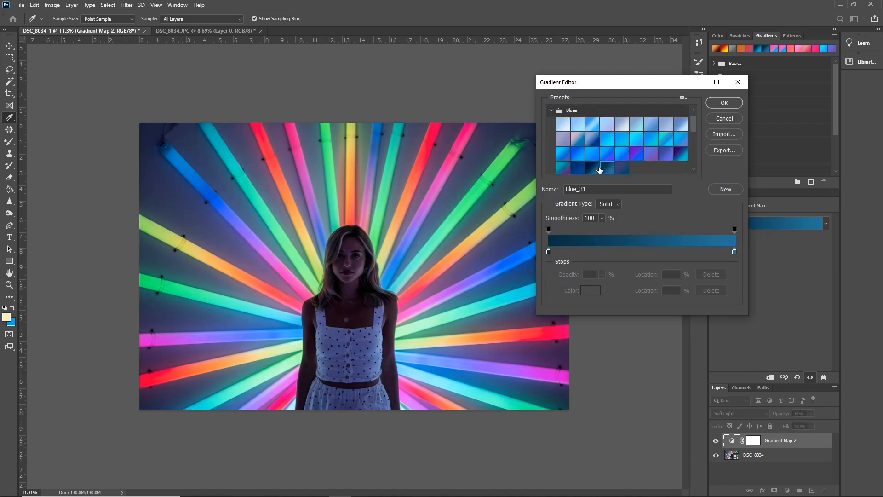
Step: Try the Blue_30 preset, then settle on the Blue_22 blue-to-violet gradient
{"action": "left_click", "coordinate": [586, 168]}
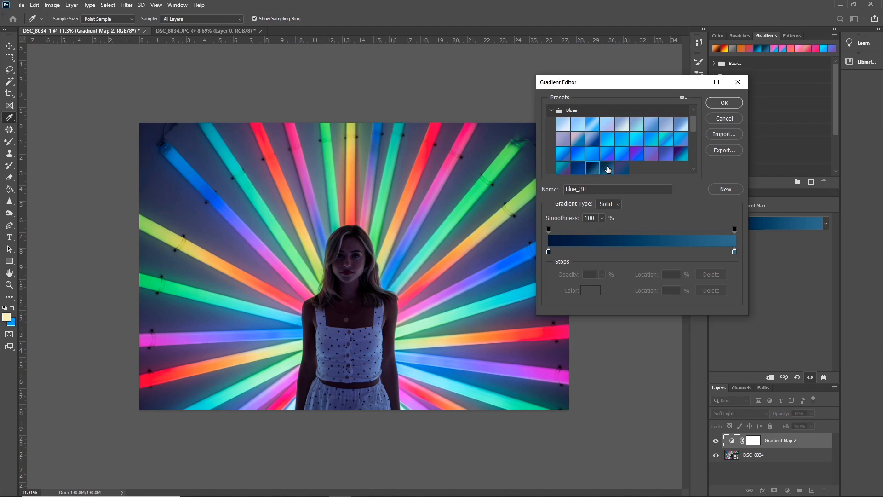
{"action": "mouse_move", "coordinate": [607, 169]}
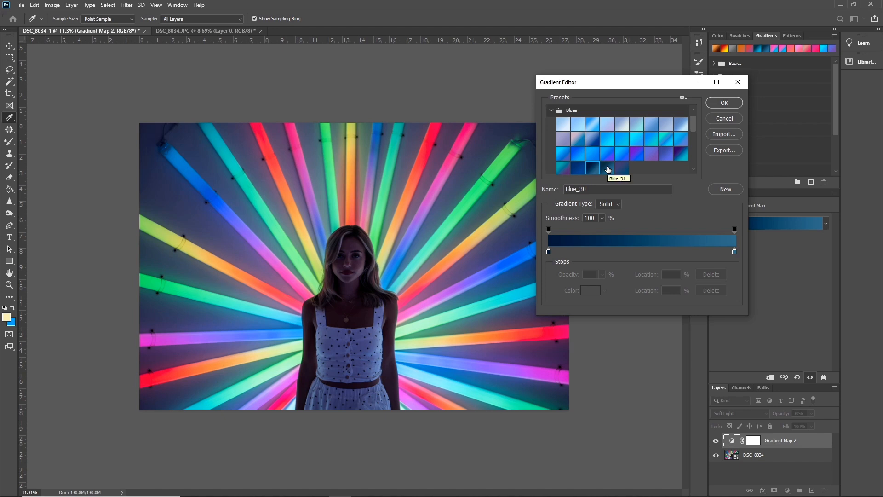
{"action": "left_click", "coordinate": [608, 151]}
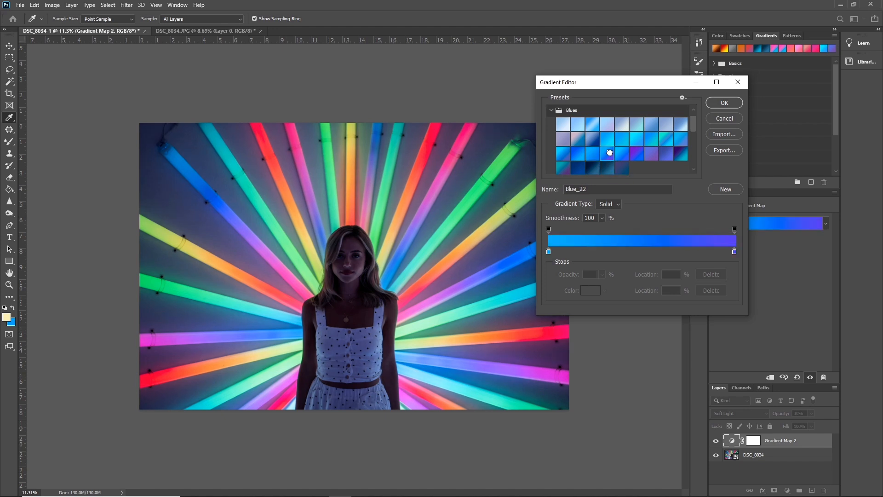